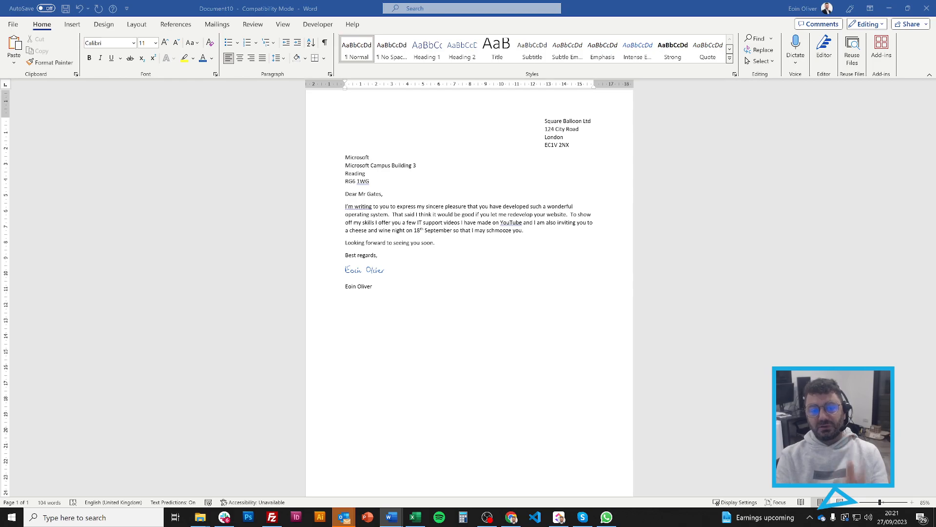
mouse_move(610, 249)
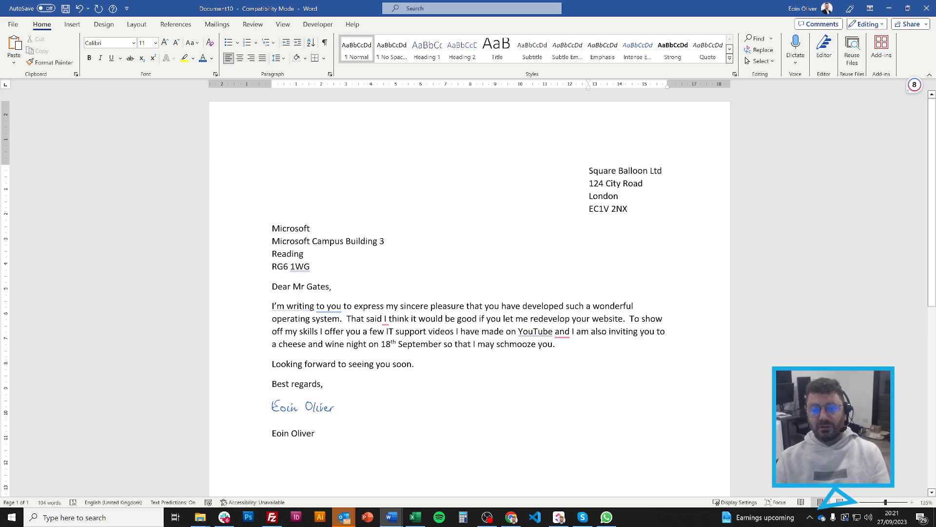
Step: Review the Address 1 column in the Excel address list, then return to the Word letter
click(618, 196)
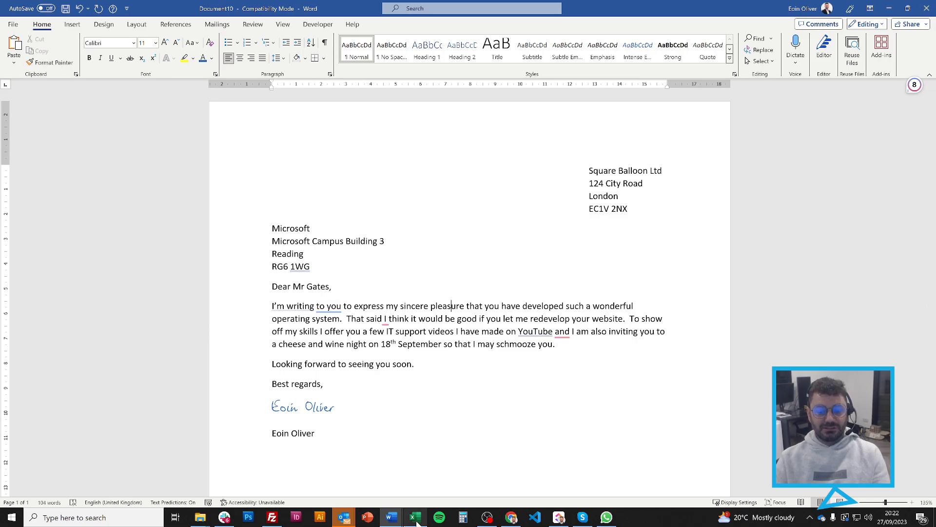
click(416, 517)
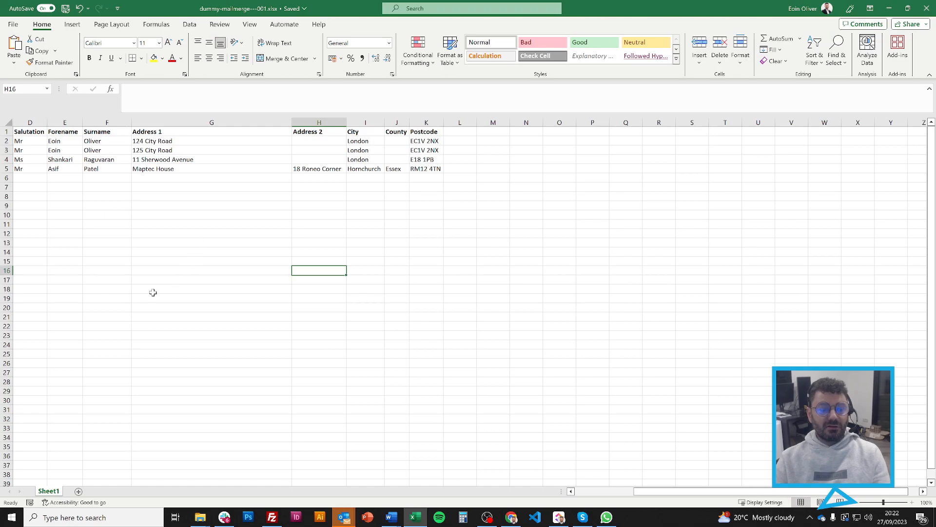
mouse_move(268, 275)
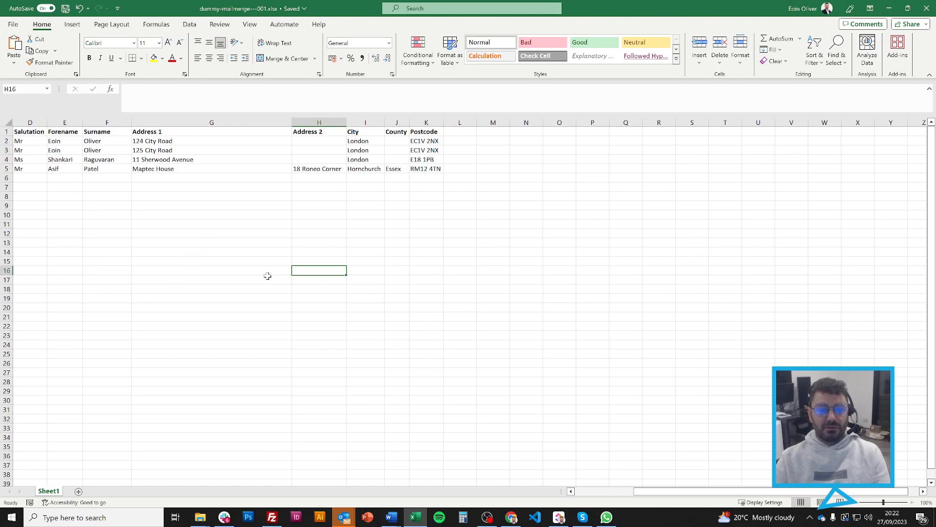
click(210, 123)
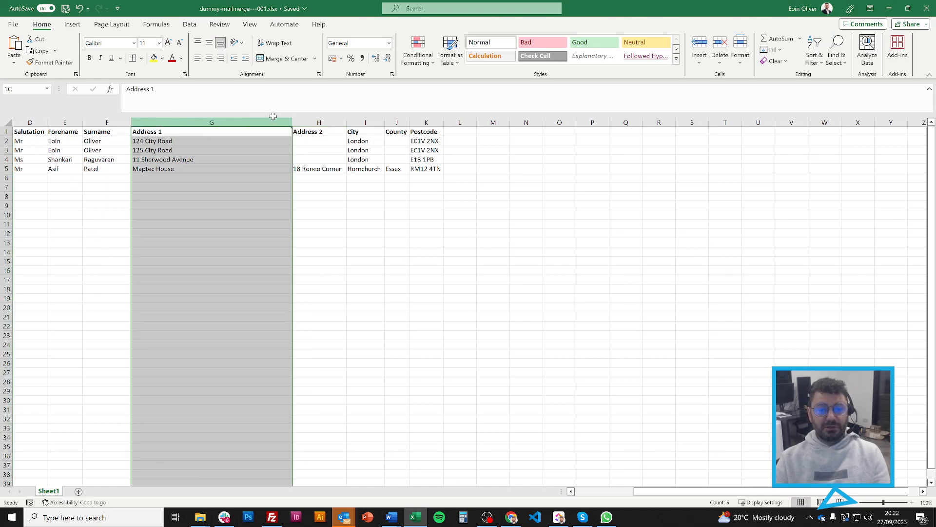
click(318, 233)
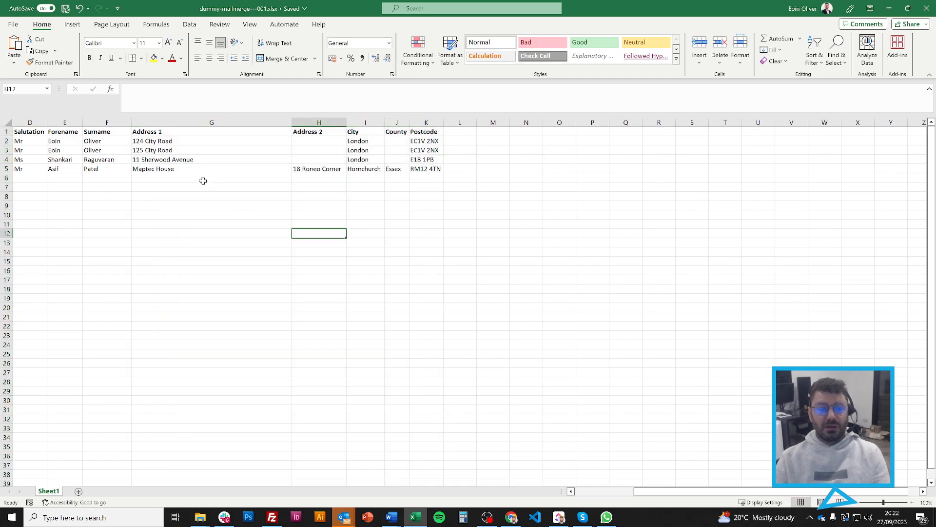
click(212, 178)
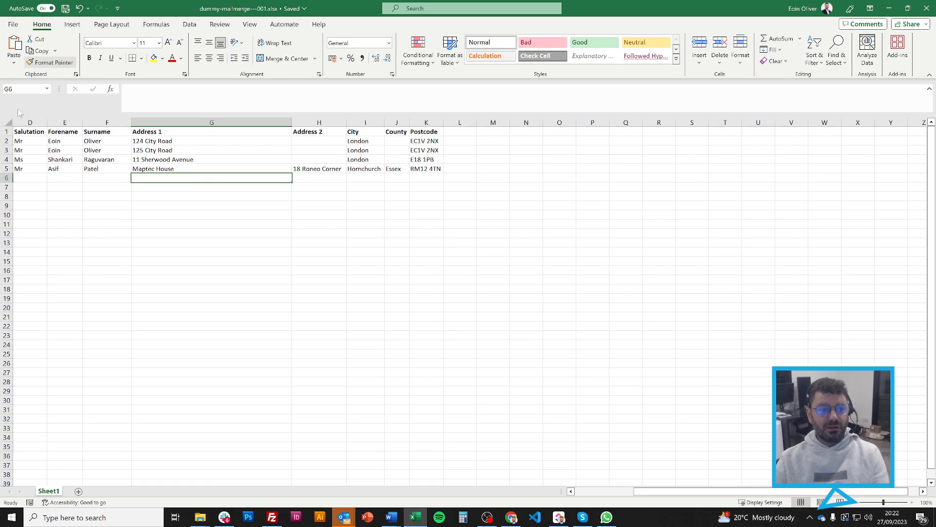
mouse_move(100, 187)
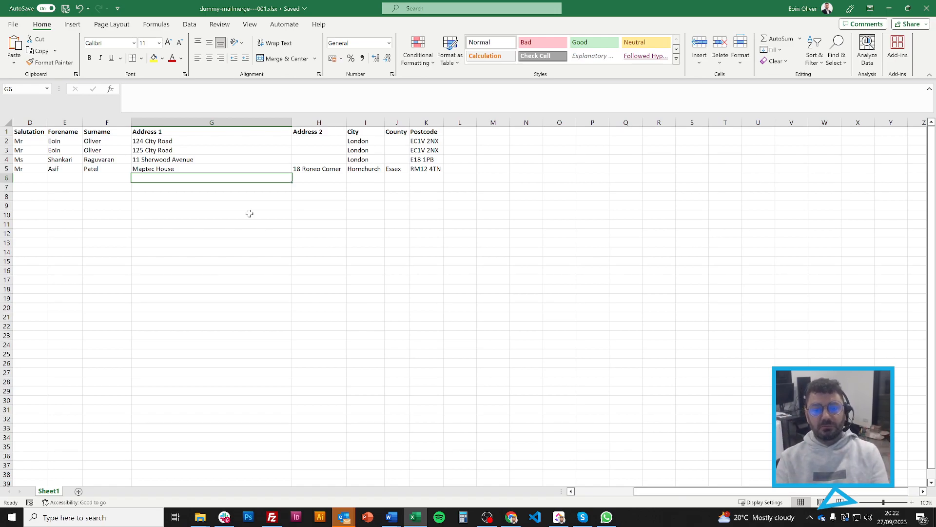
mouse_move(407, 511)
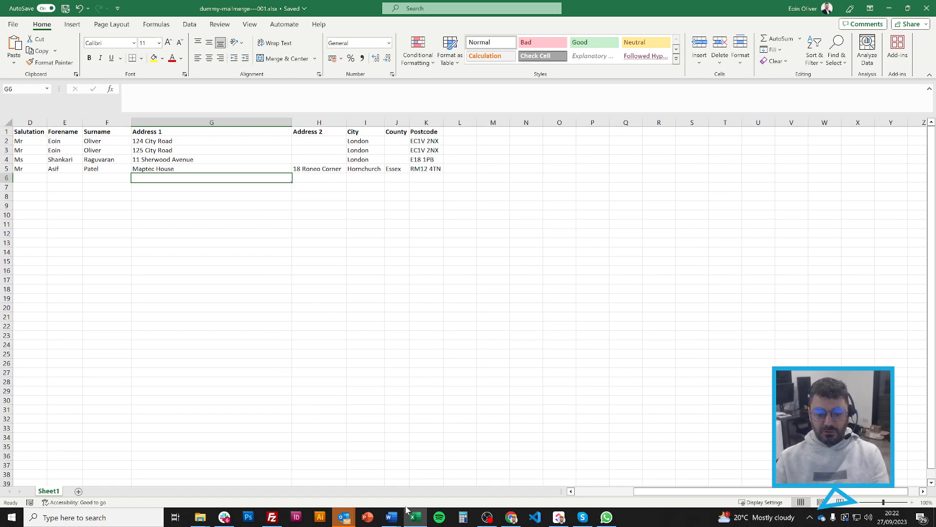
click(390, 517)
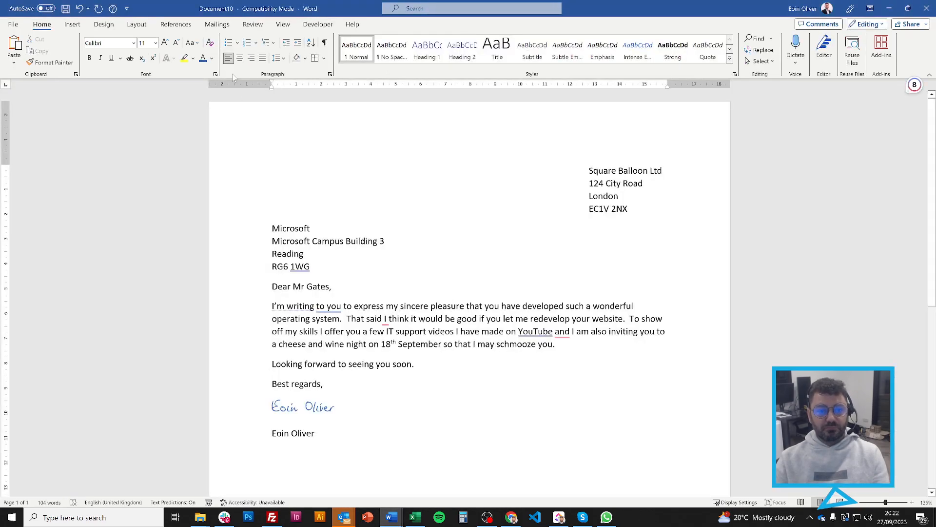
Step: Launch the Step-by-Step Mail Merge Wizard from the Mailings ribbon with Letters as document type
click(217, 23)
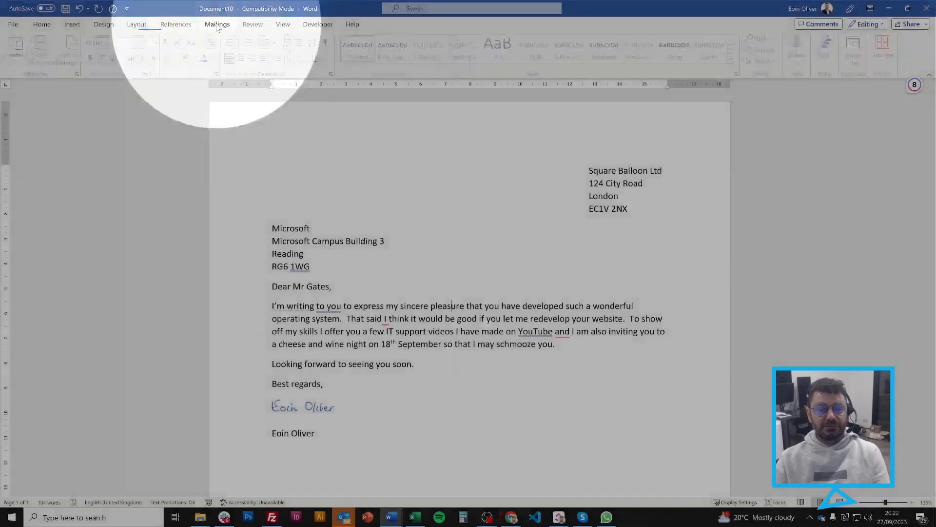
click(217, 23)
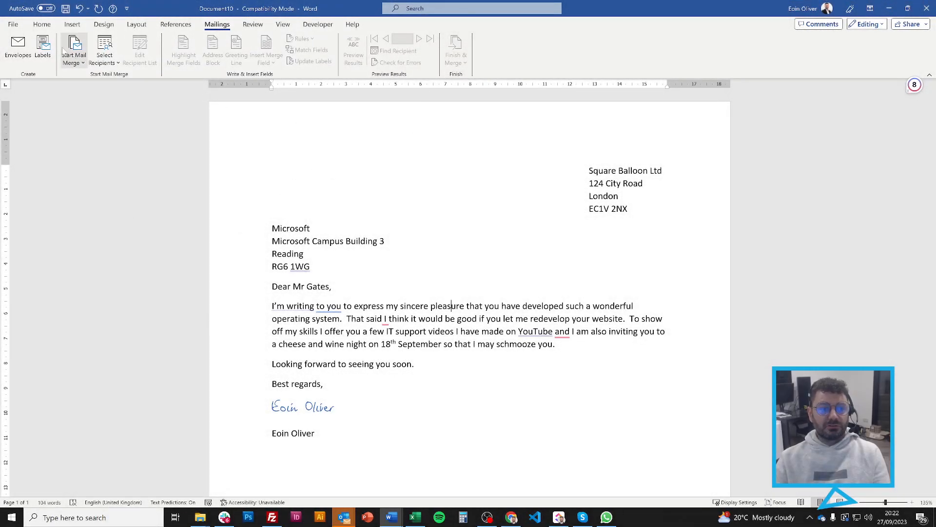
click(74, 46)
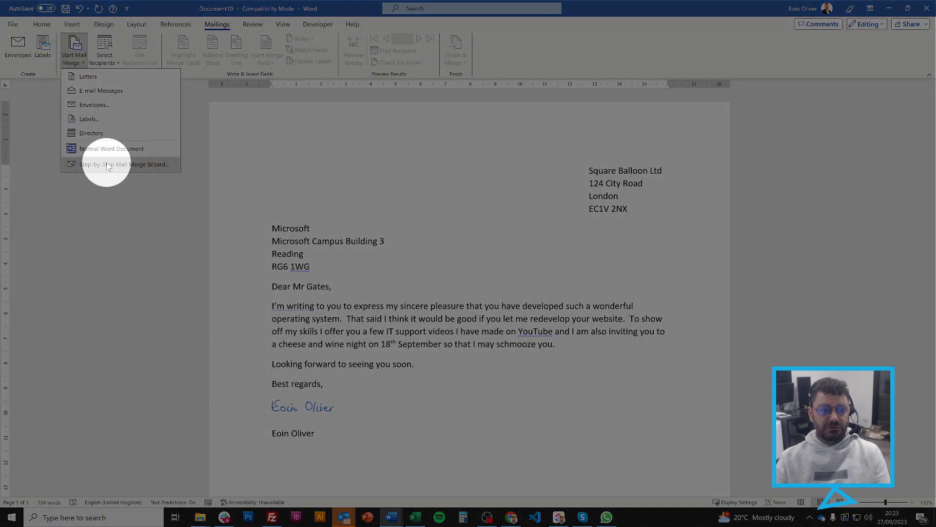
click(122, 164)
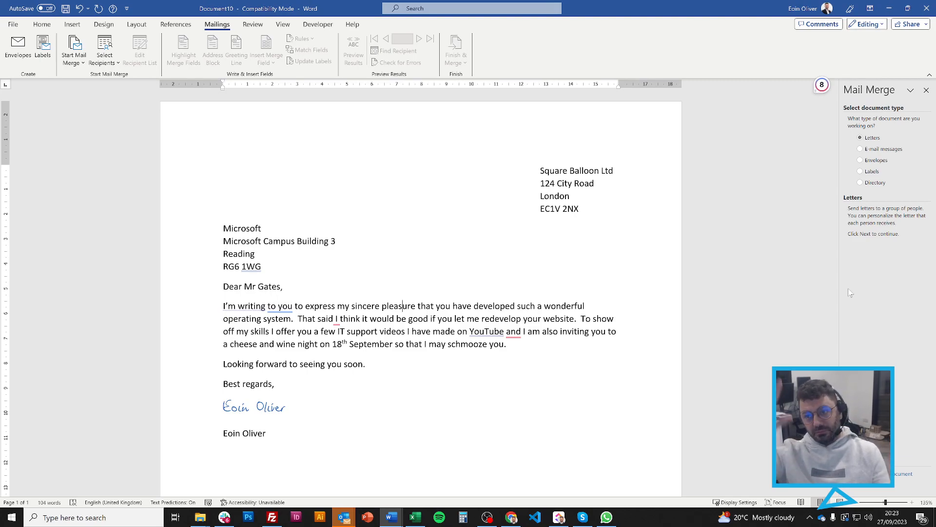
mouse_move(857, 280)
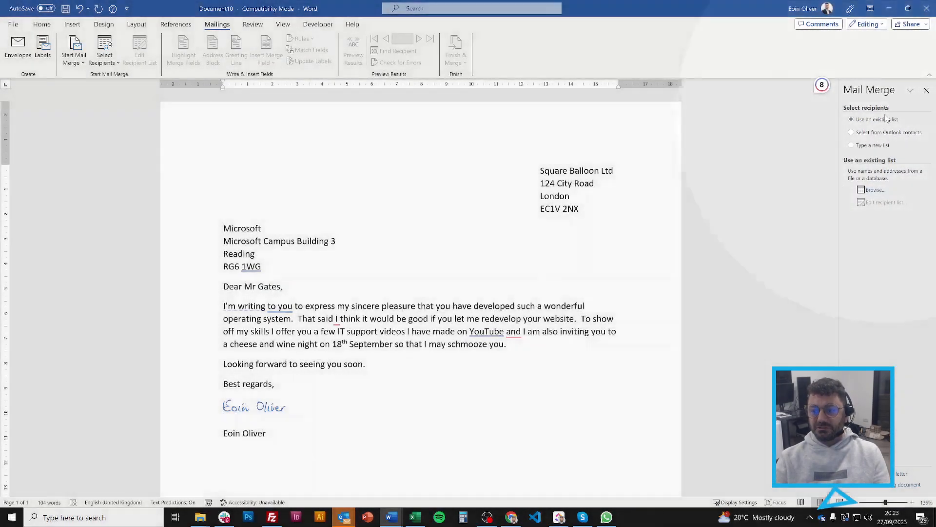
Step: Browse to the Visitors Day folder and choose dummy-mailmerge---001.xlsx as the recipient source
click(876, 189)
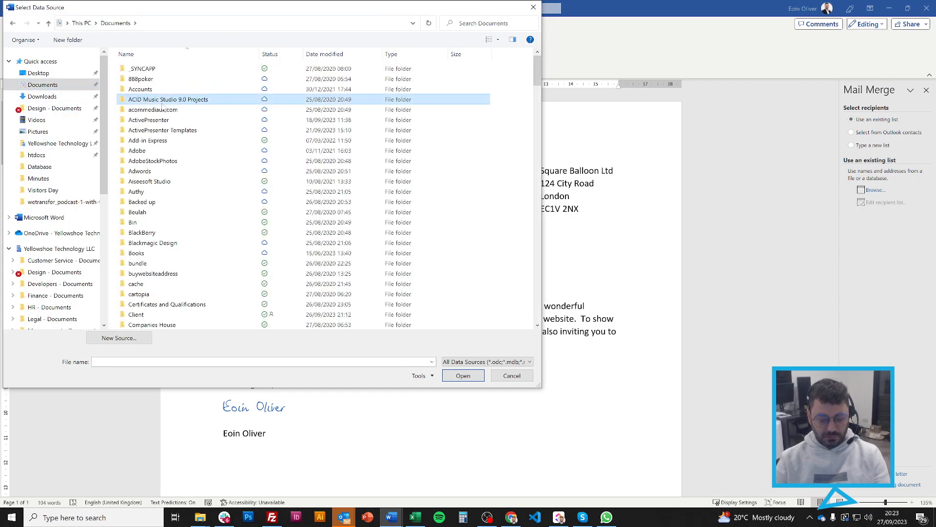
double_click(167, 100)
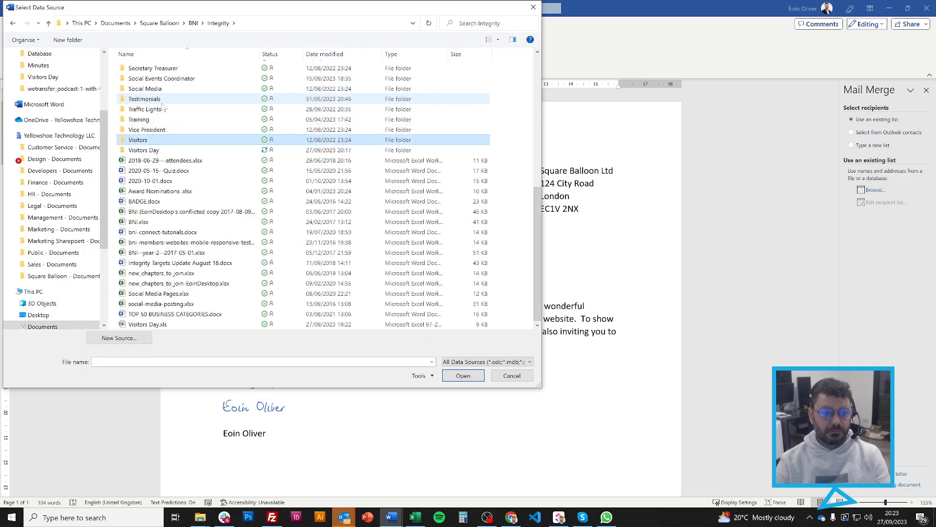
double_click(144, 150)
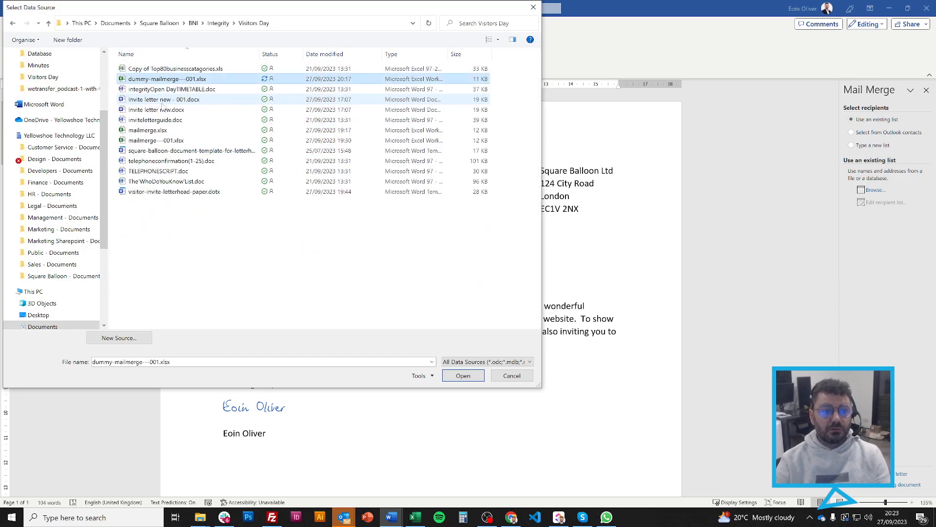
click(463, 375)
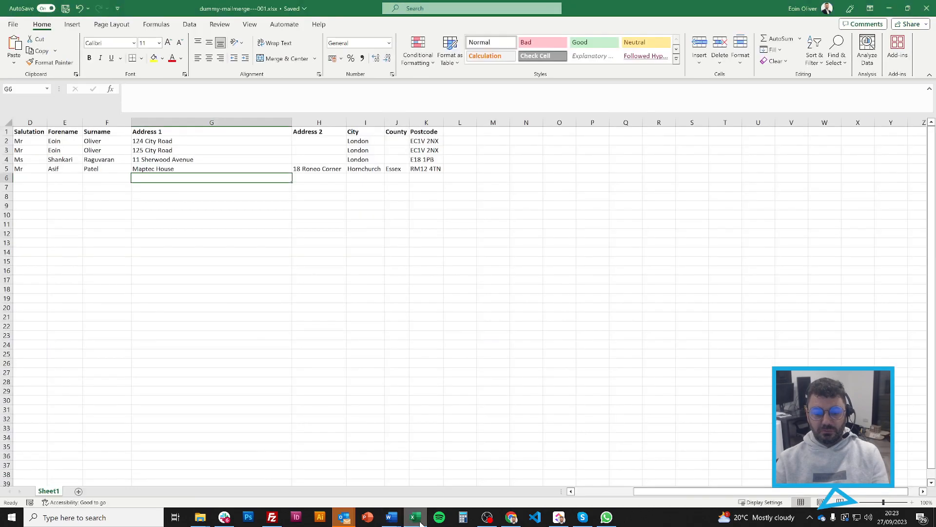
click(6, 130)
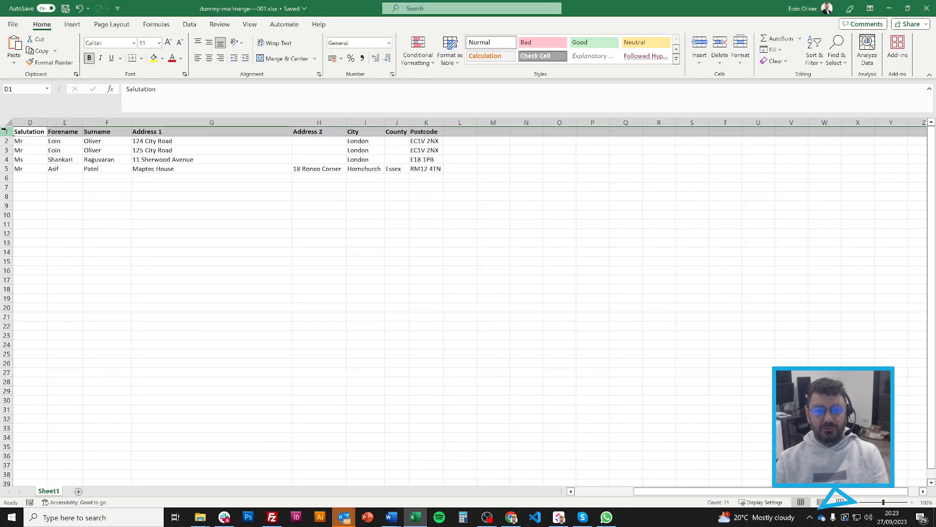
mouse_move(390, 517)
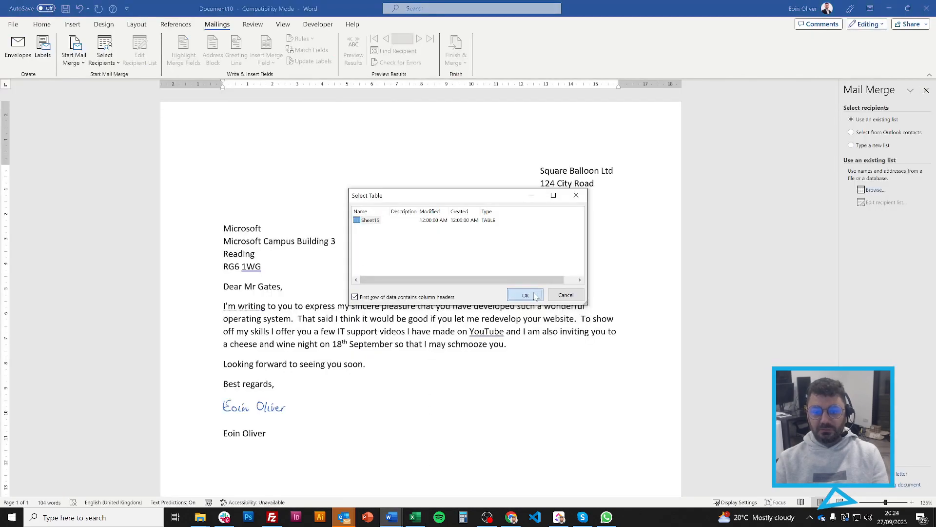
Step: Accept Sheet1$ with its header row and confirm the merge recipient list
click(525, 294)
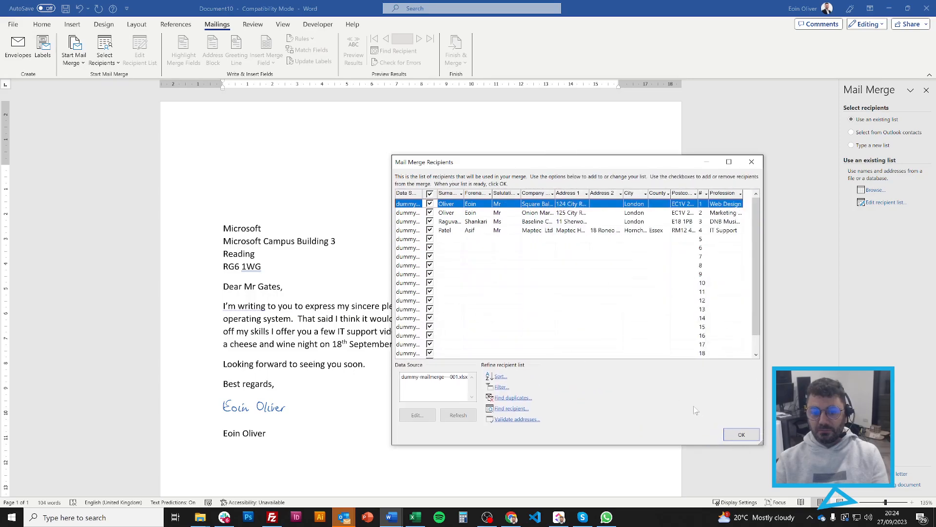
click(741, 435)
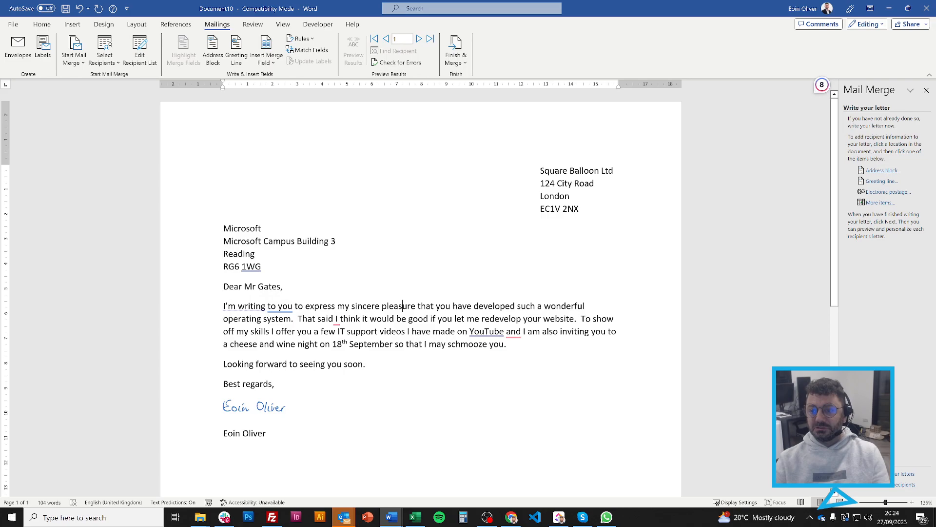
Step: Swap Microsoft's typed address for merge fields including City, then select Mr in the greeting
double_click(242, 228)
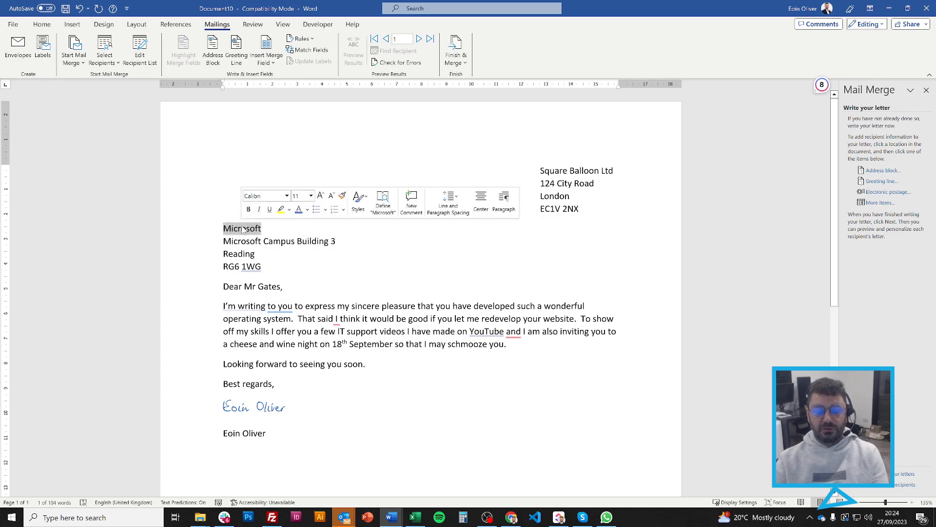
mouse_move(392, 231)
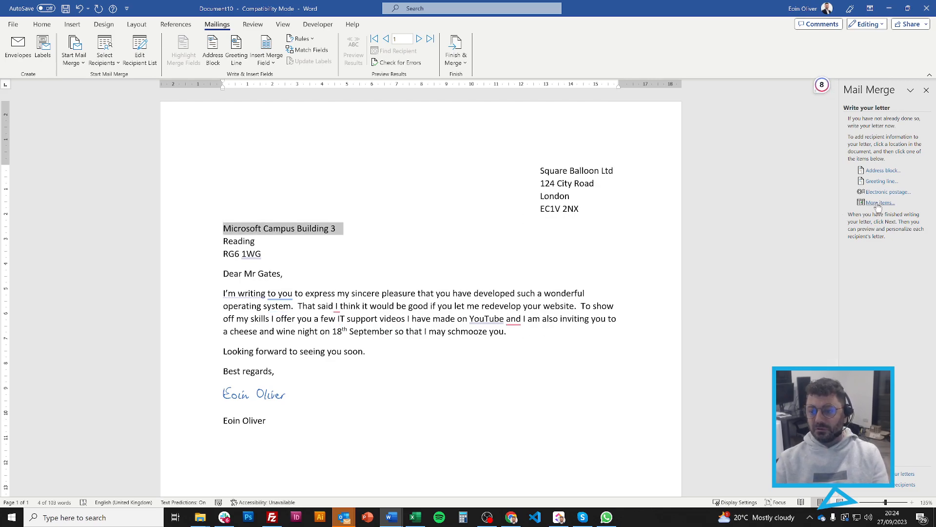
click(880, 203)
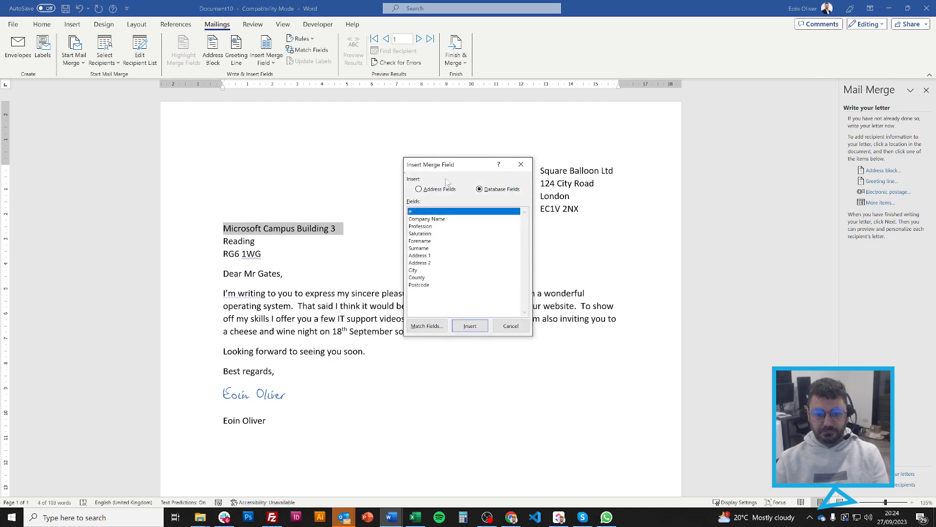
mouse_move(436, 252)
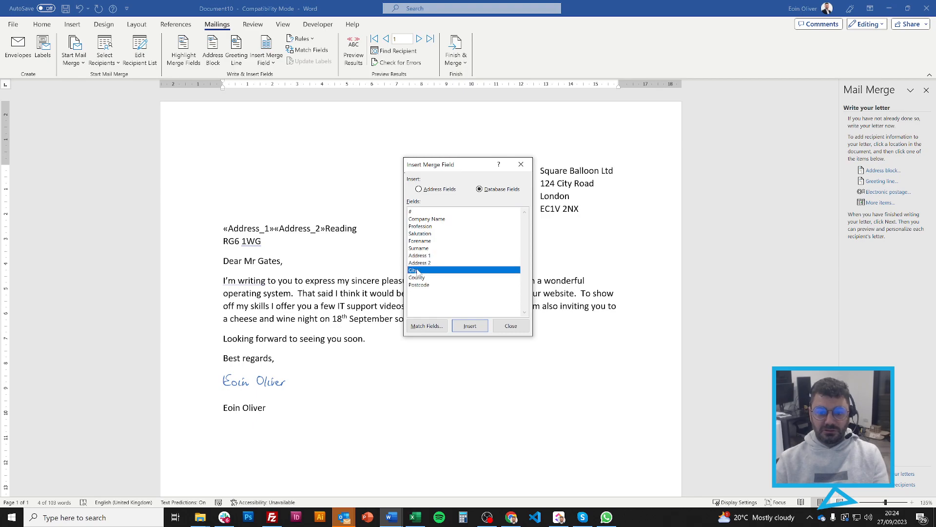
click(469, 326)
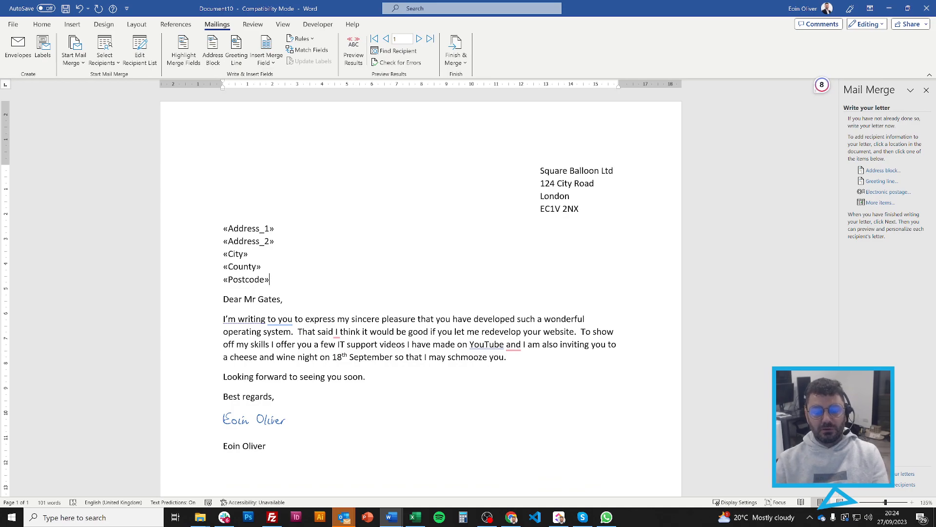
double_click(251, 300)
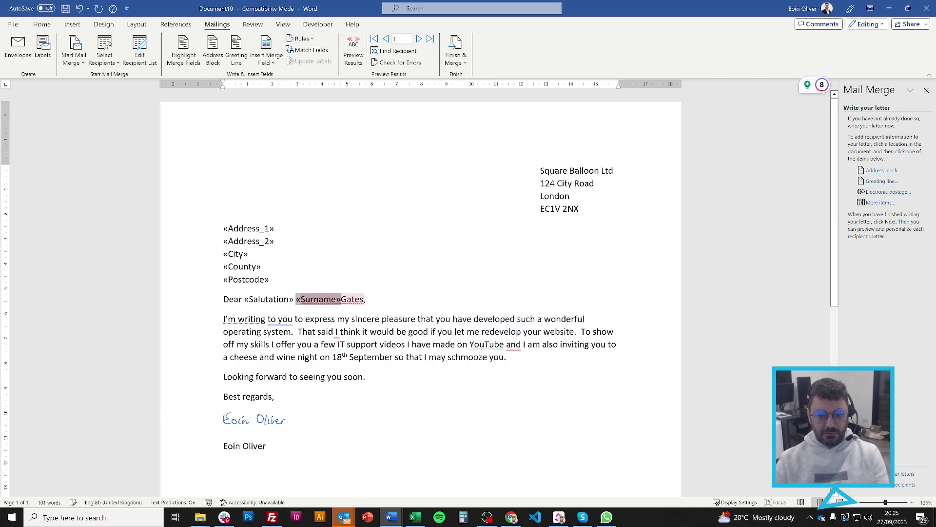
Step: Delete the leftover surname Gates and preview the letter with real recipient data
key(Backspace)
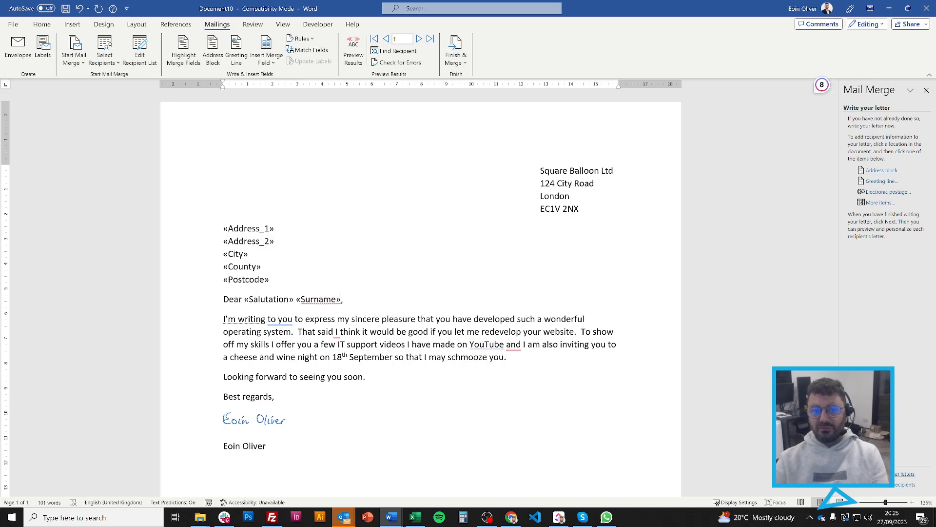
click(353, 46)
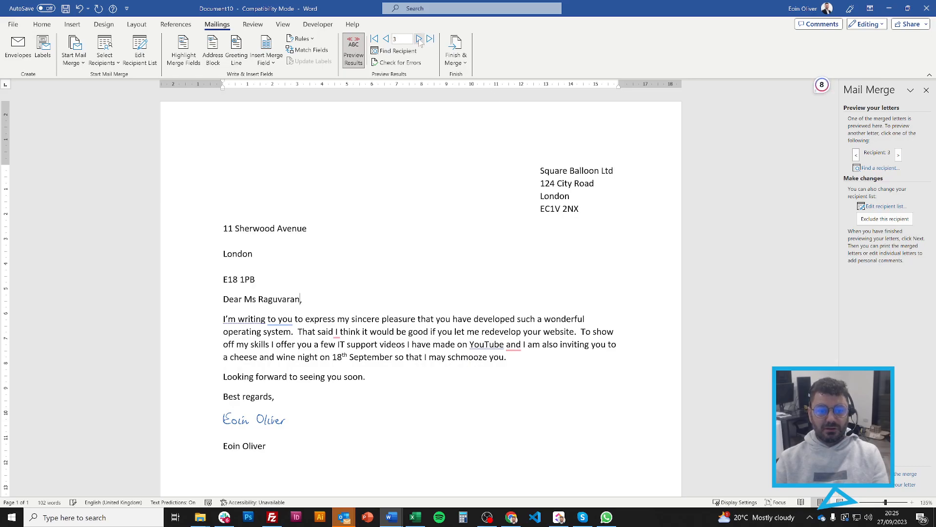
Step: Browse through recipients' merged letters and advance to the complete-the-merge step
click(419, 39)
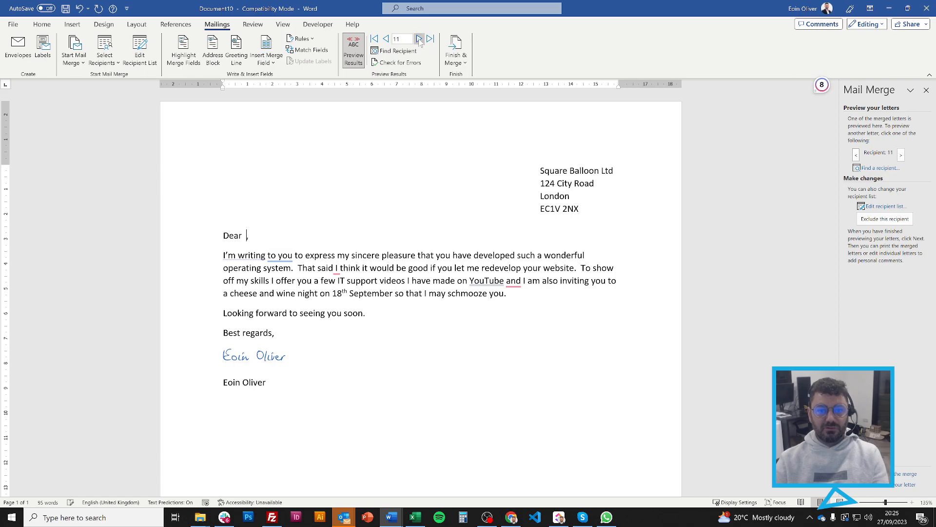
click(374, 39)
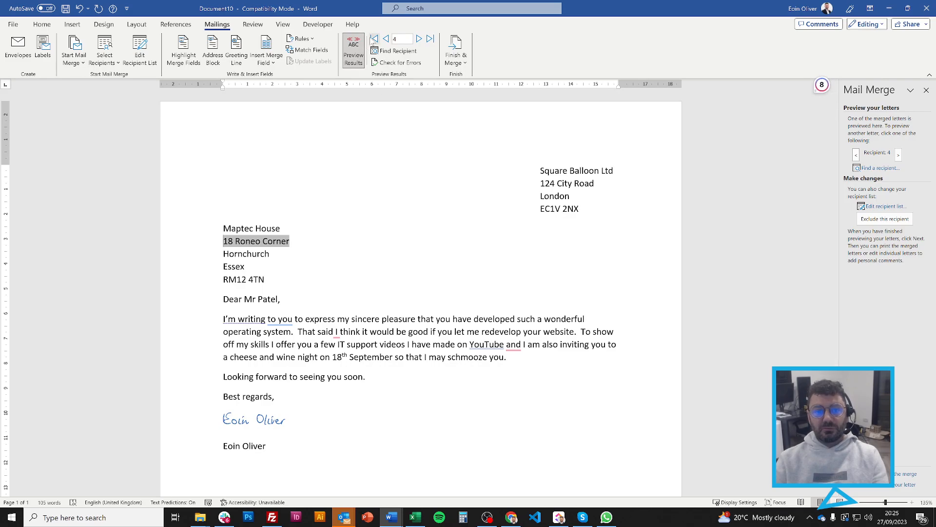
click(375, 39)
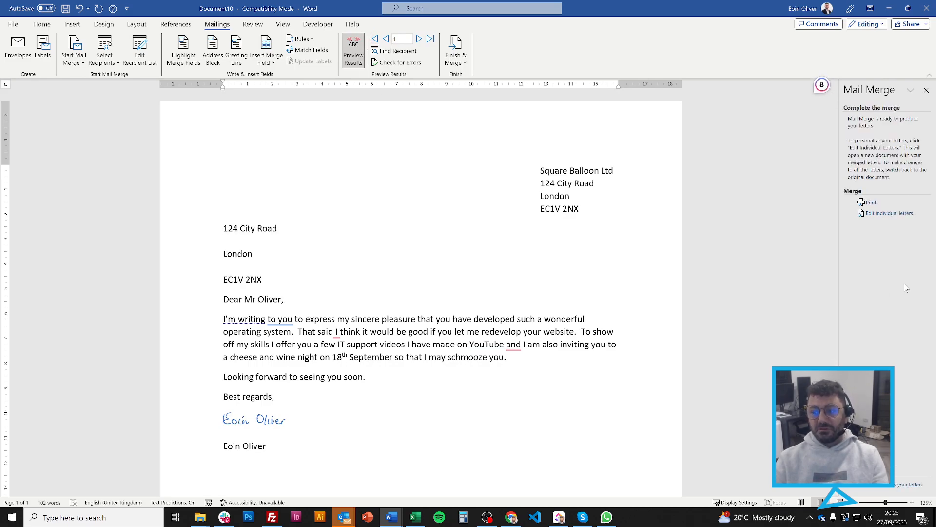
mouse_move(870, 202)
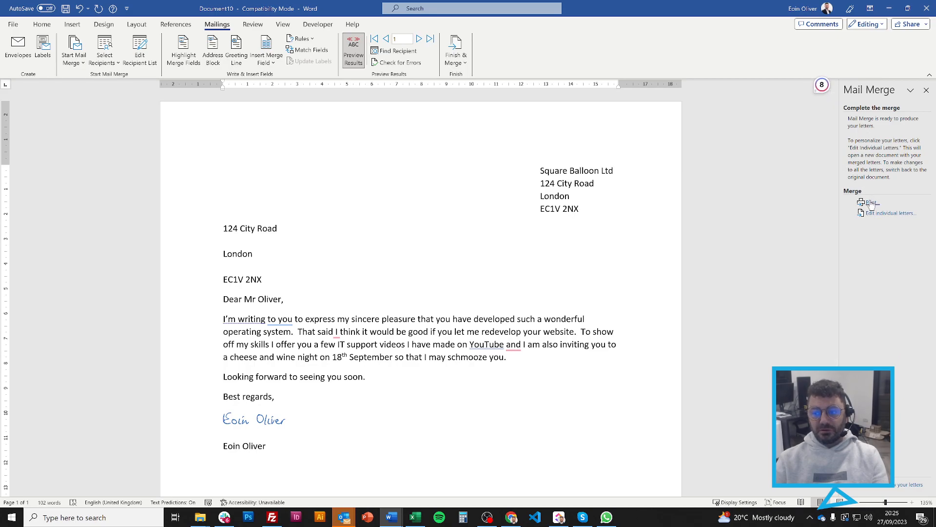
click(872, 202)
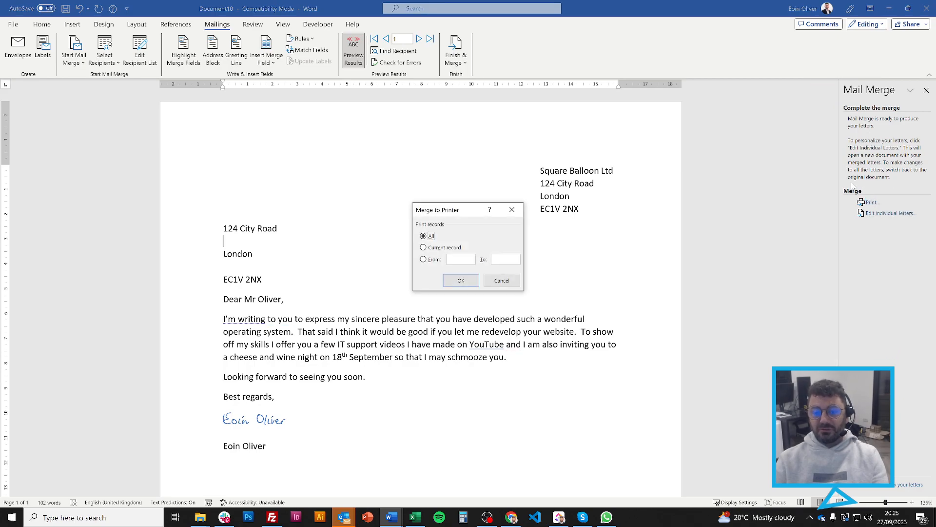
mouse_move(450, 178)
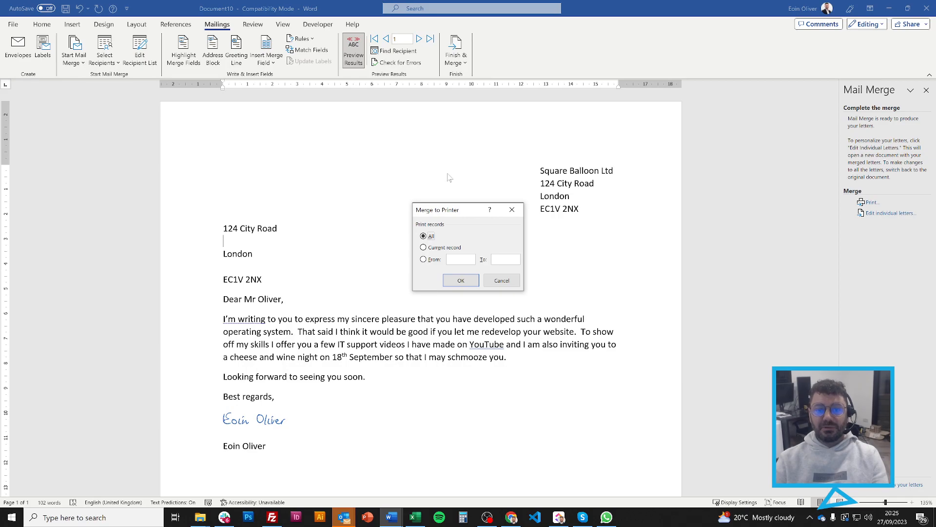
click(423, 248)
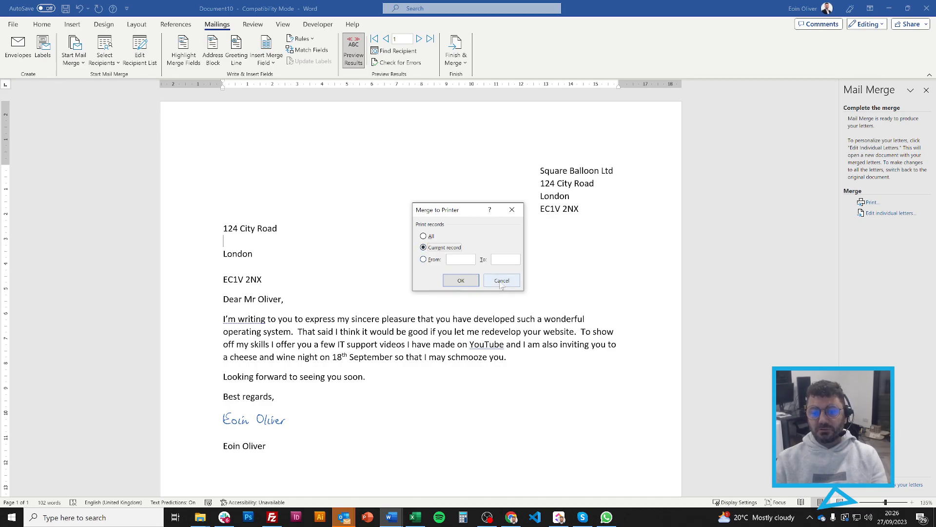
click(503, 280)
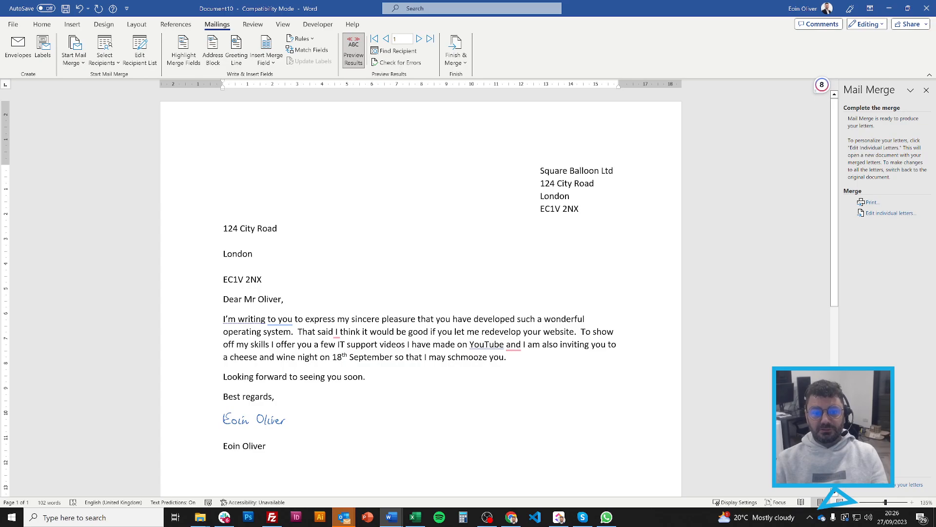
click(223, 242)
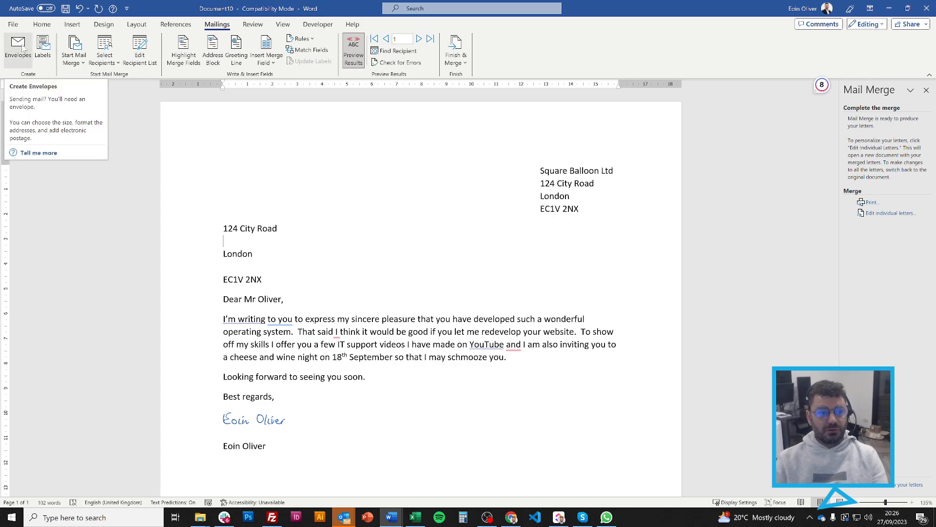
Step: Look at the Envelopes and Labels dialog and cancel it
click(17, 41)
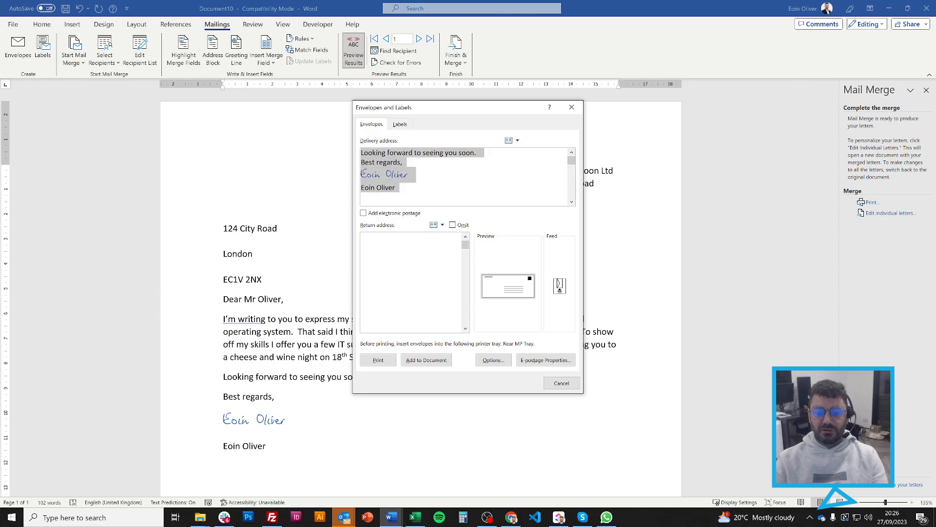
click(562, 382)
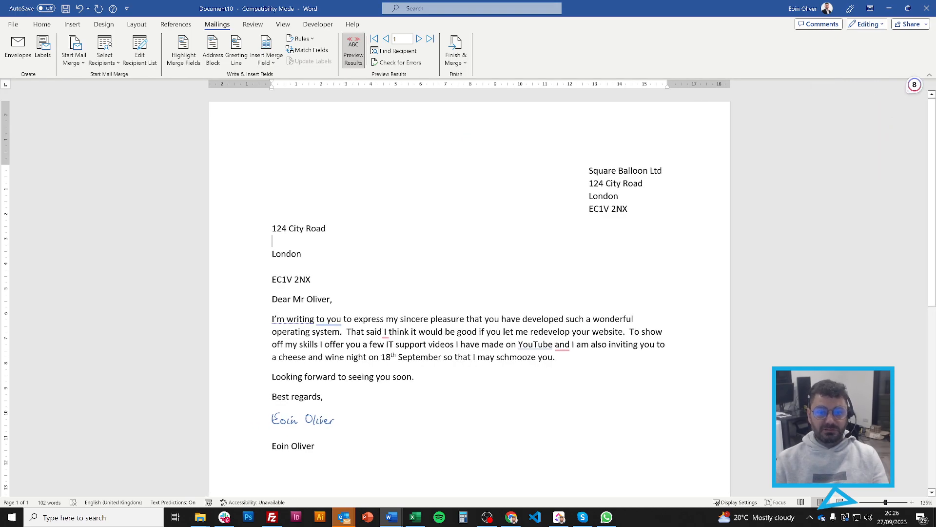
Step: Set the merge document up as a Size 10 envelope, accepting the warning that the letter is replaced
click(74, 46)
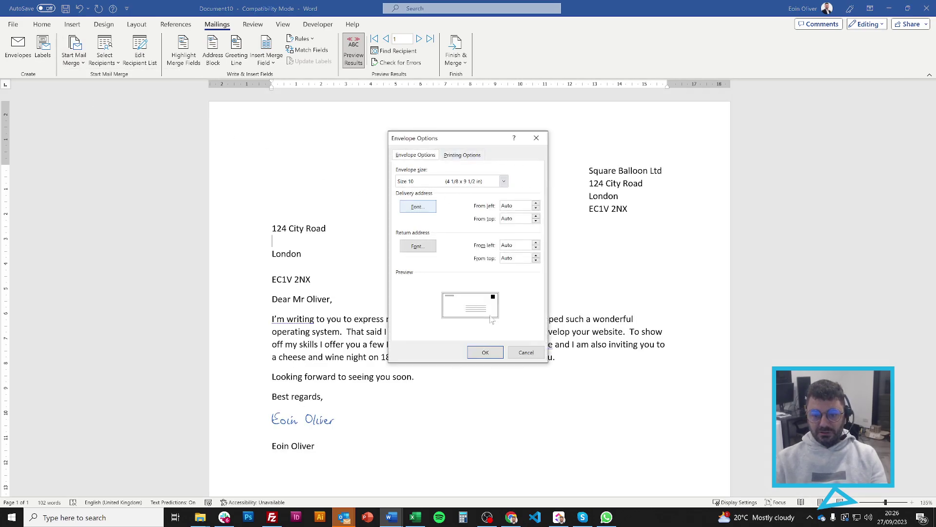
click(462, 155)
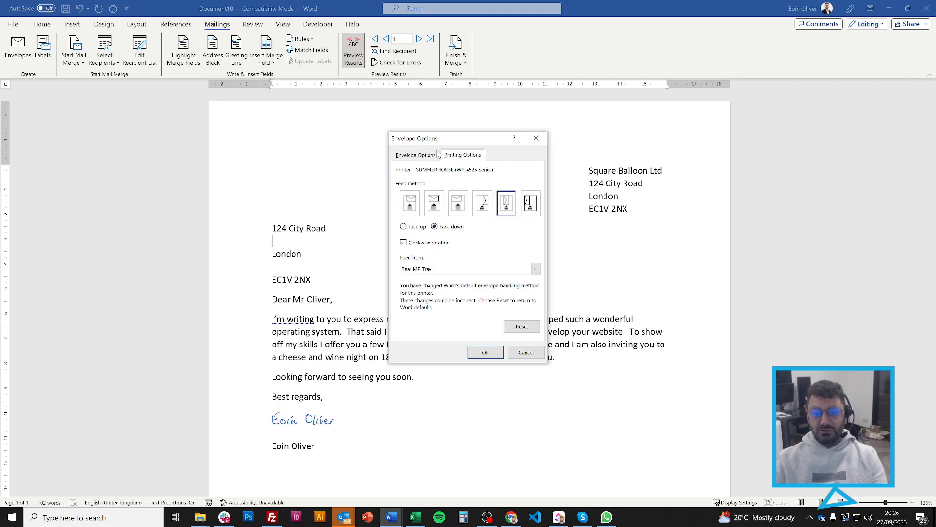
click(416, 155)
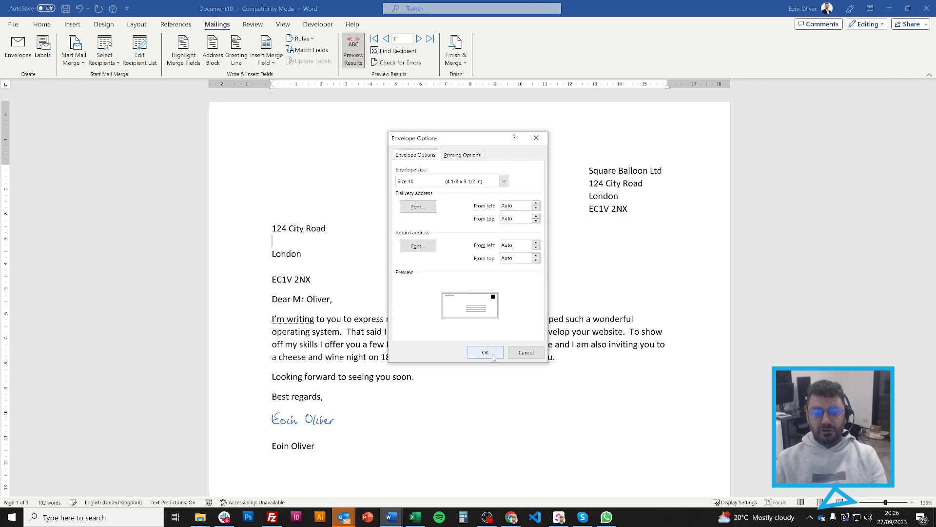
click(486, 353)
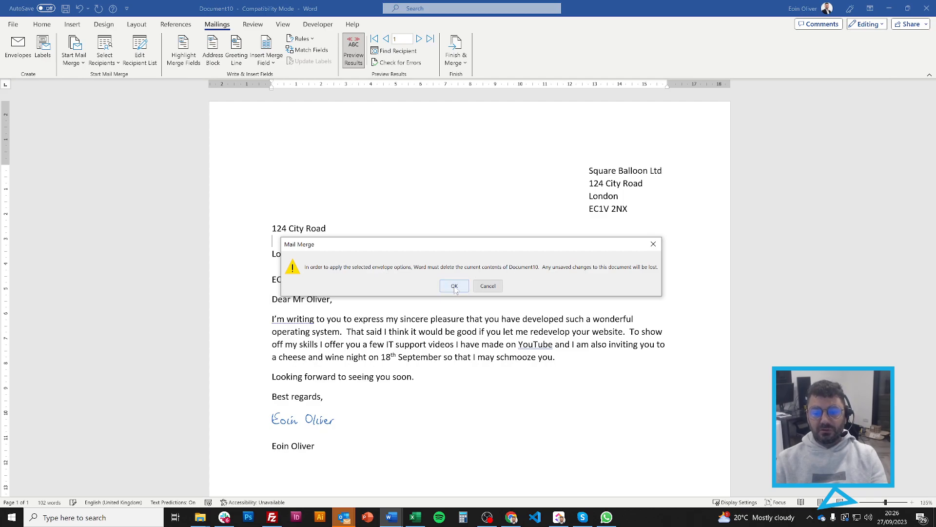
click(454, 285)
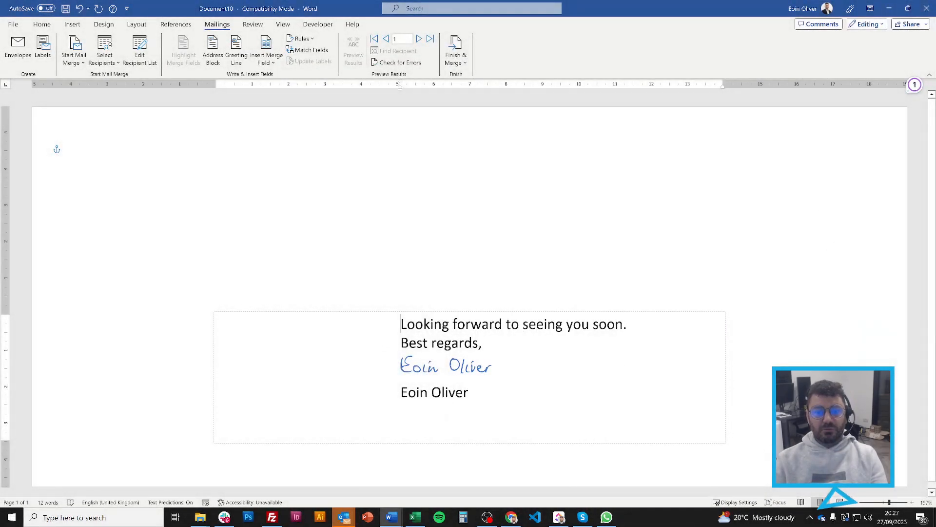
mouse_move(443, 318)
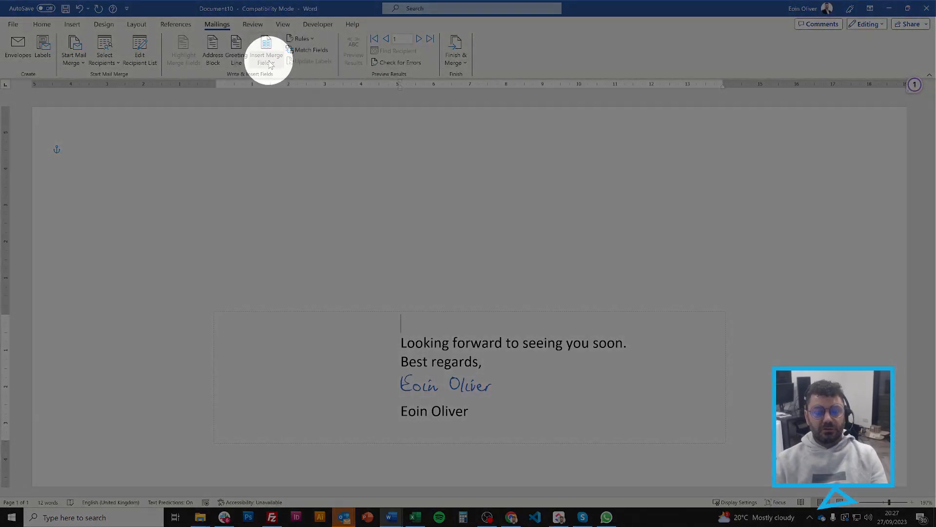
Step: Insert Salutation and Surname merge fields in the envelope's delivery address box
click(265, 49)
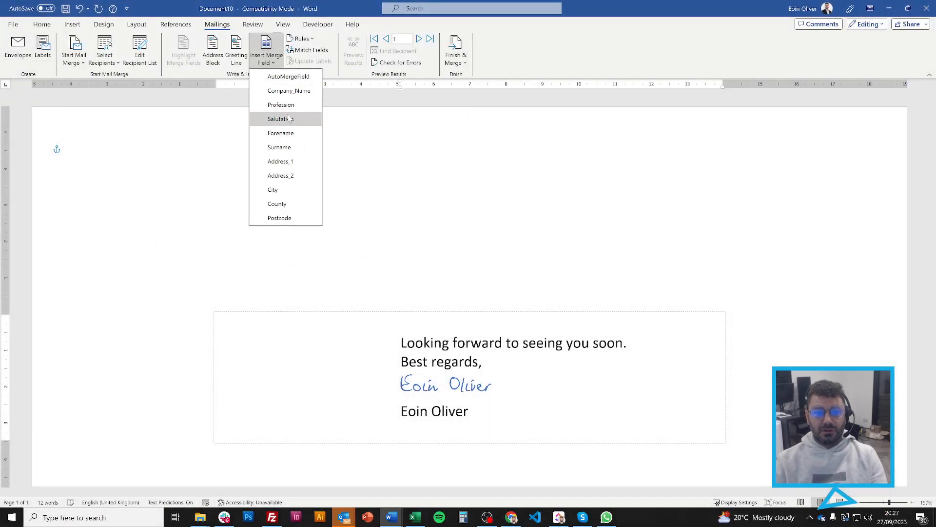
click(280, 118)
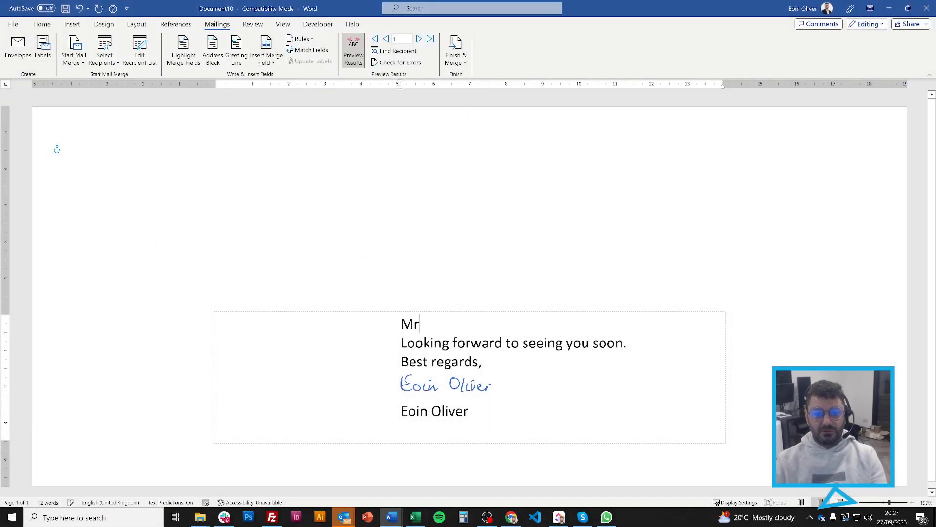
click(265, 44)
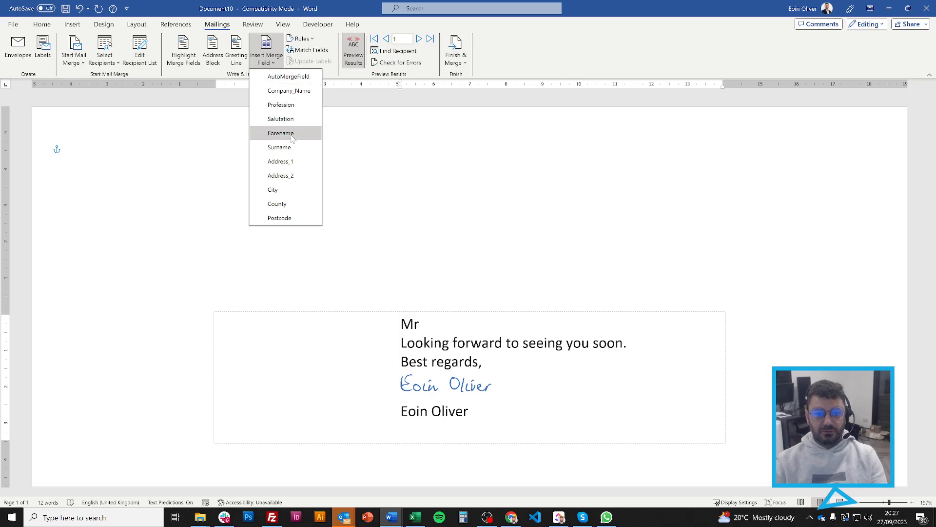
click(279, 147)
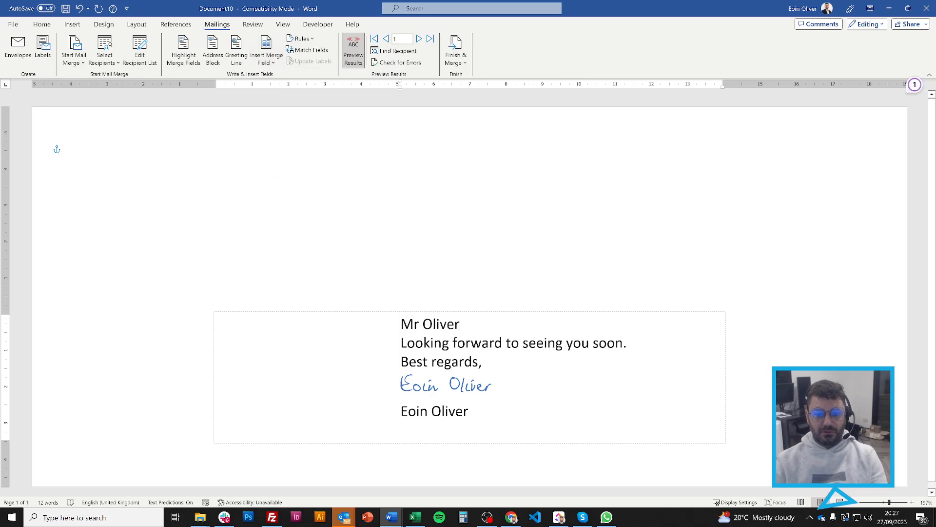
click(265, 51)
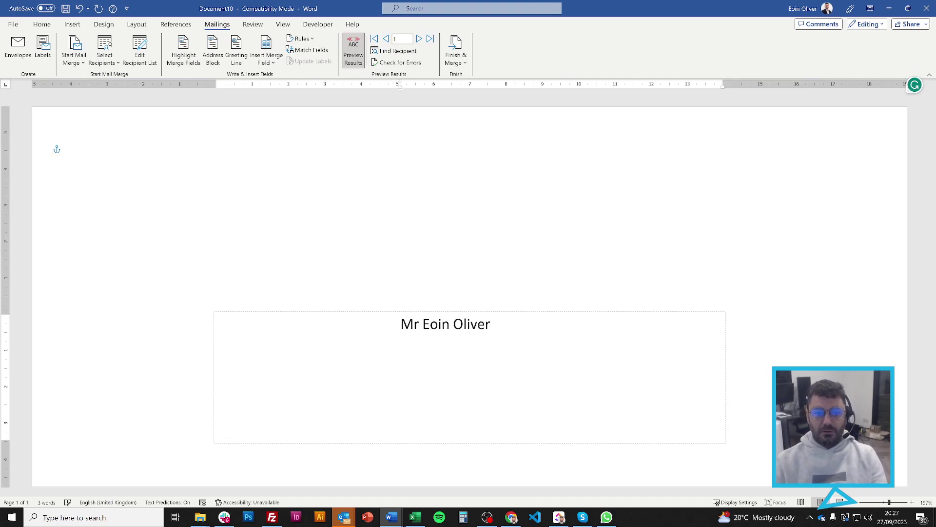
Step: Finish the envelope address through the Postcode field and switch the preview to field codes
click(264, 51)
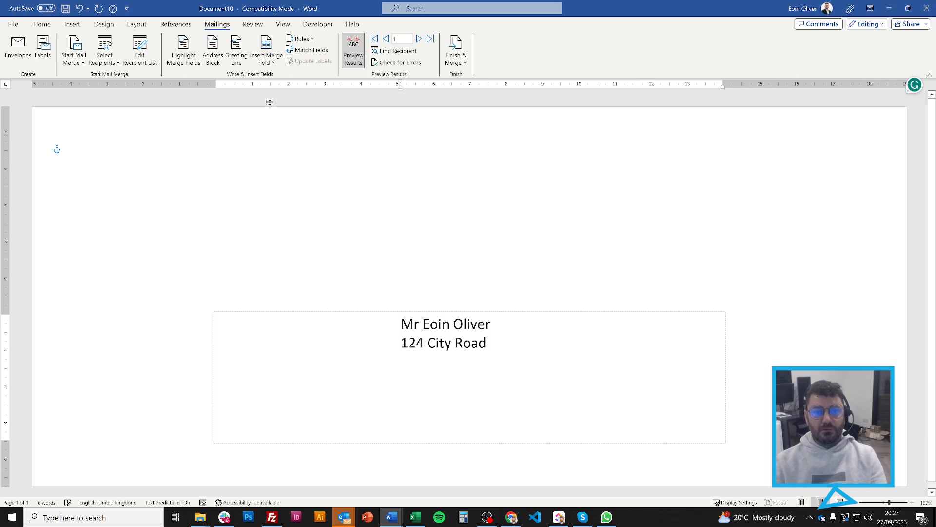
text(London)
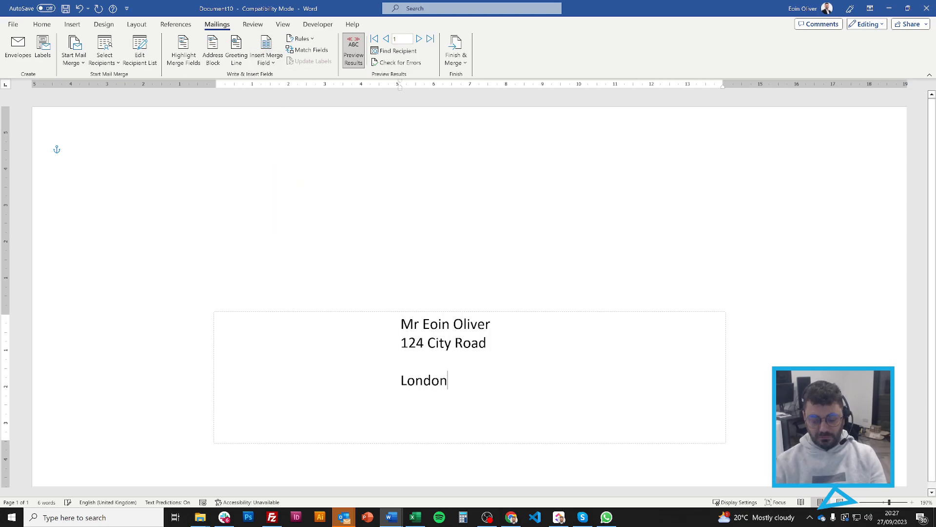
click(264, 49)
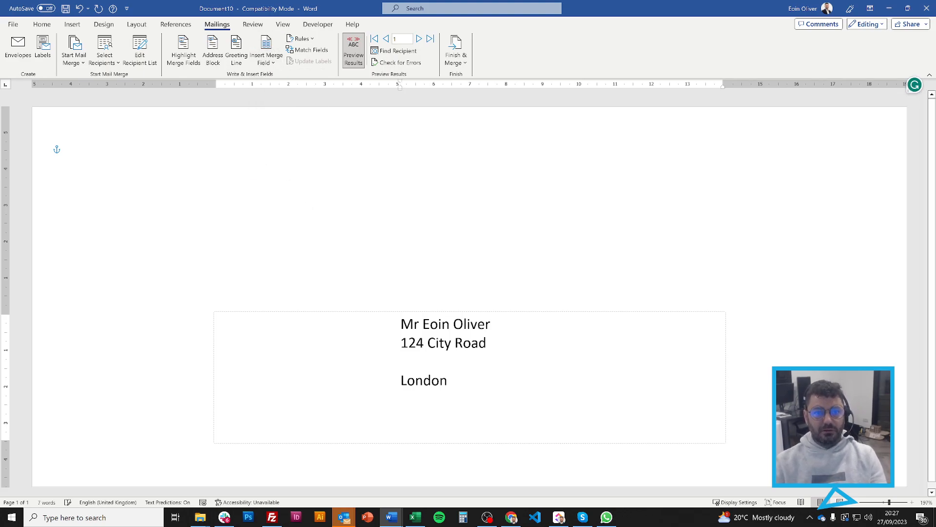
click(265, 51)
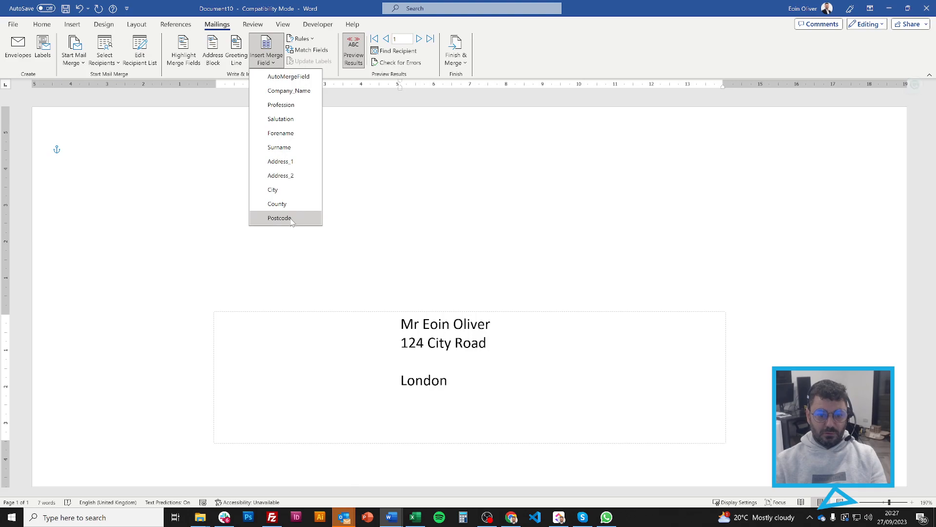
click(279, 217)
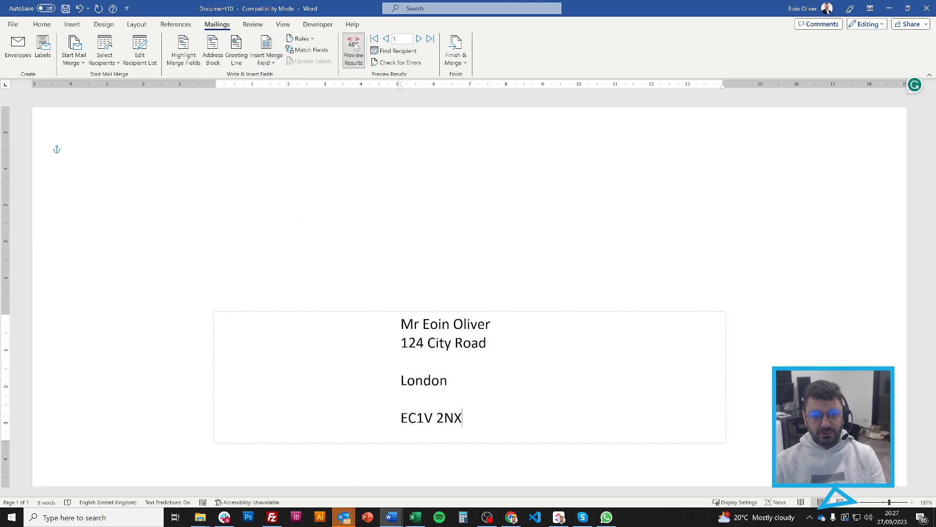
click(353, 46)
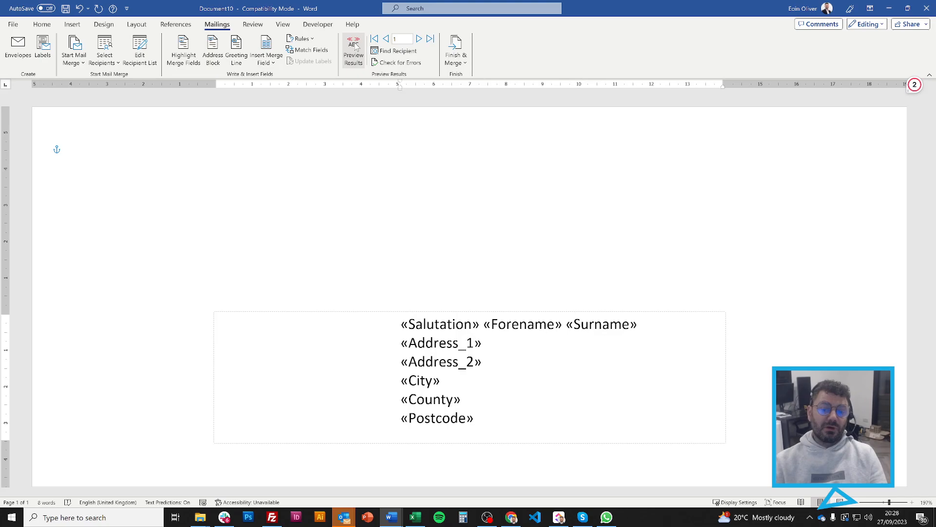
Step: Preview real recipient data and step through the next few recipients' envelopes
click(353, 51)
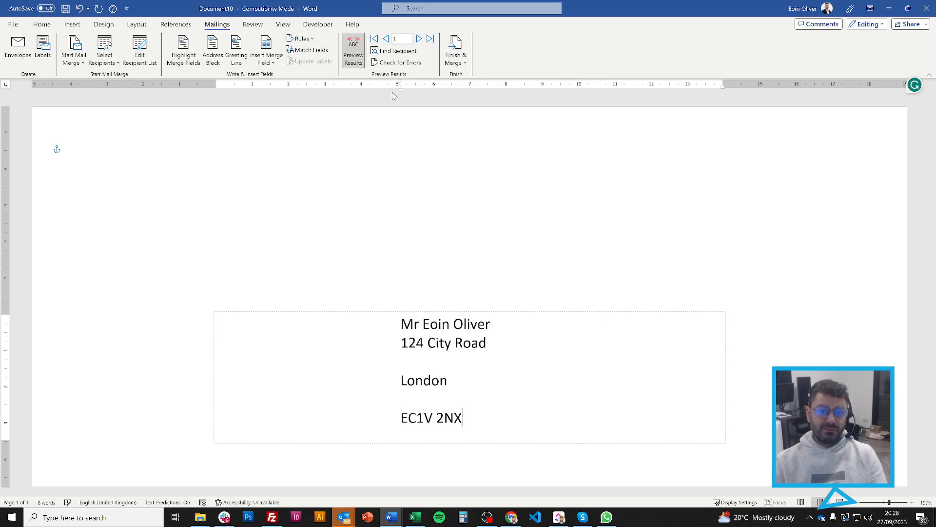
click(419, 39)
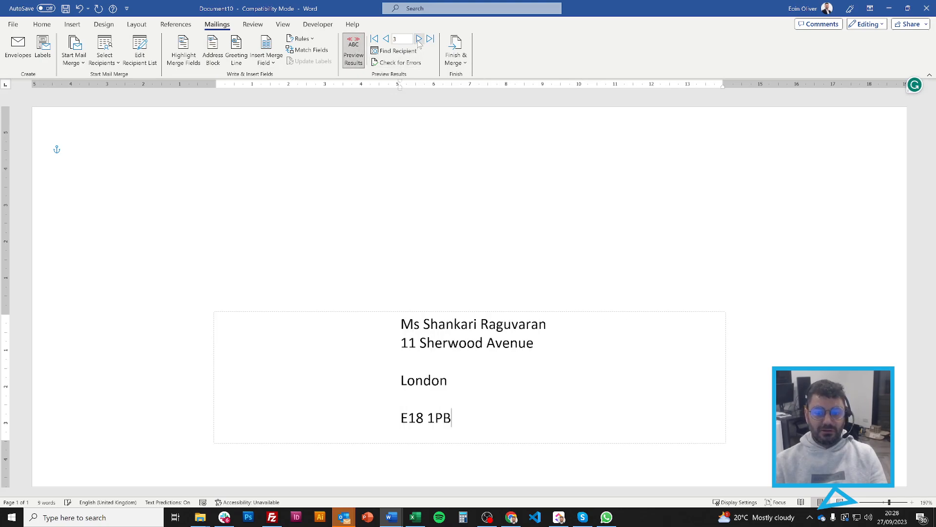
click(422, 38)
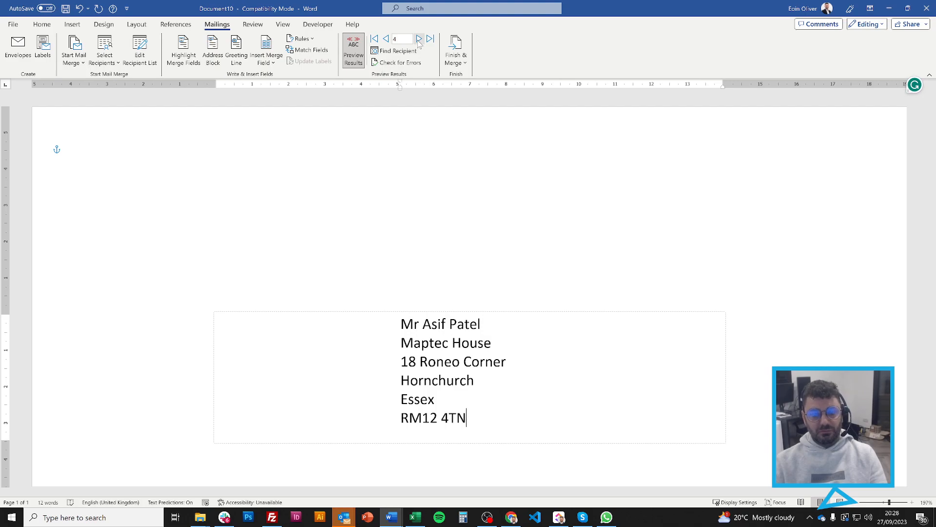
mouse_move(390, 54)
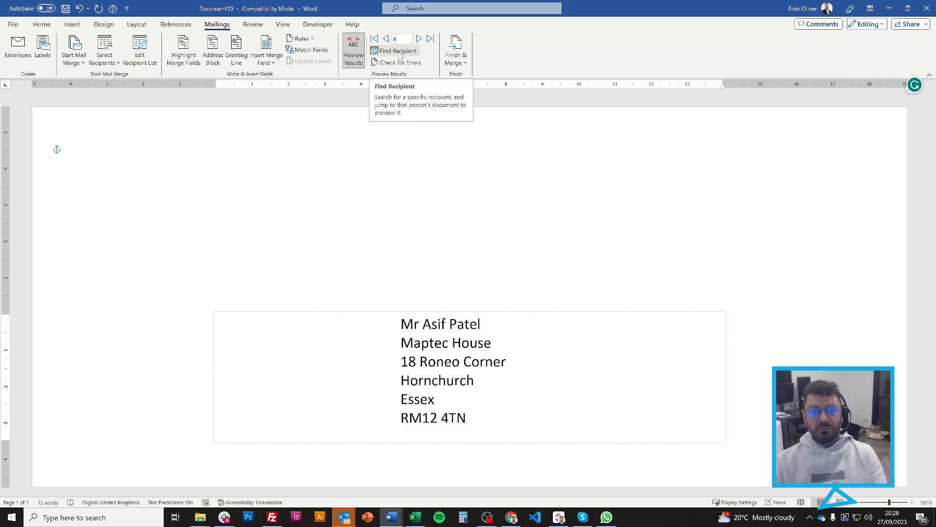
mouse_move(399, 85)
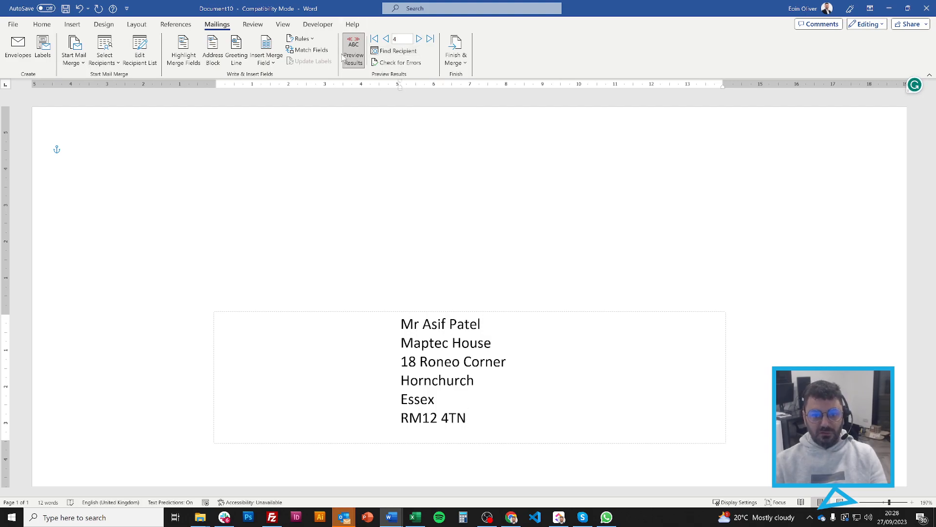
click(43, 24)
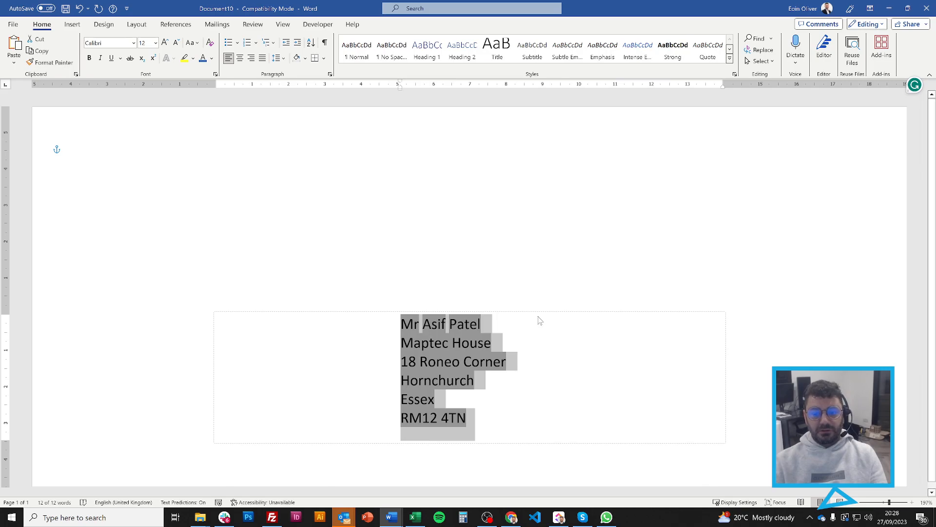
Step: Place «County» after «City» with a comma, re-preview, and return to record 1 (Mr Oliver)
click(468, 417)
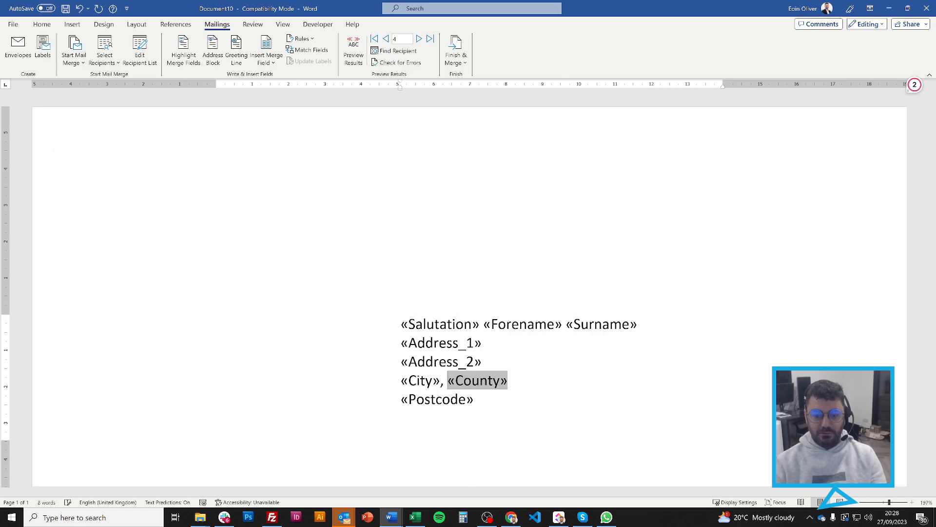
click(354, 49)
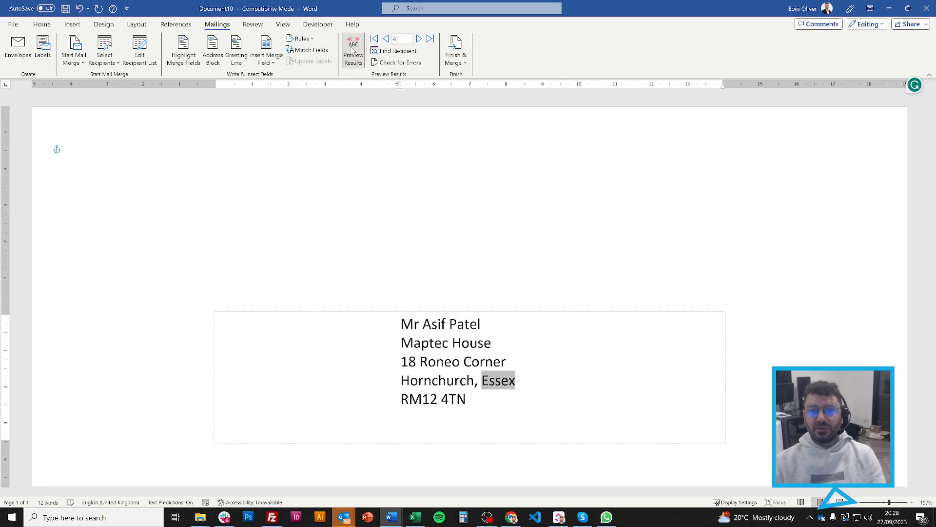
click(374, 38)
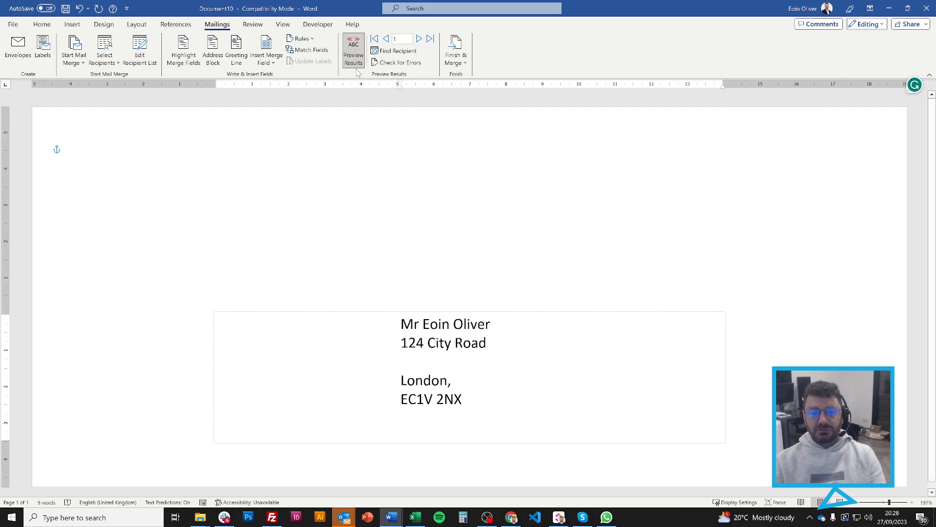
Step: Finish & Merge to Print Documents for the Current record only
click(456, 50)
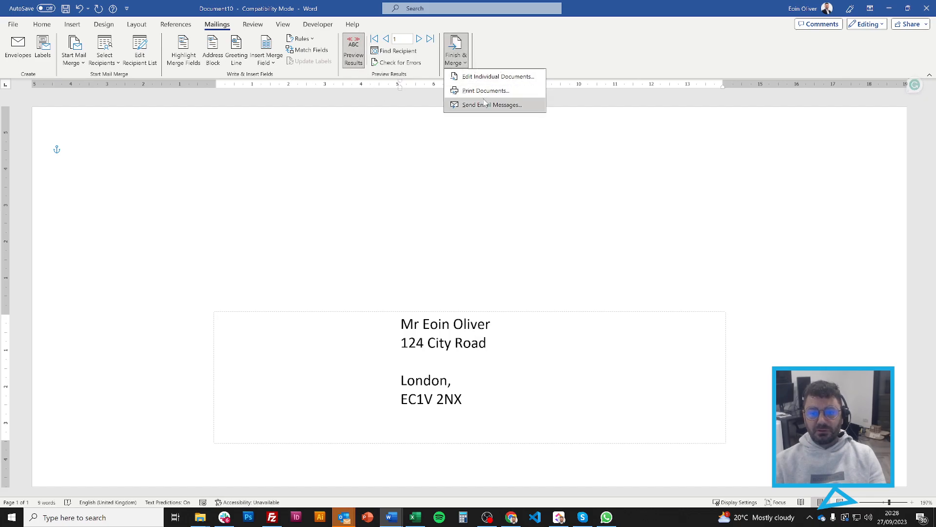
click(483, 90)
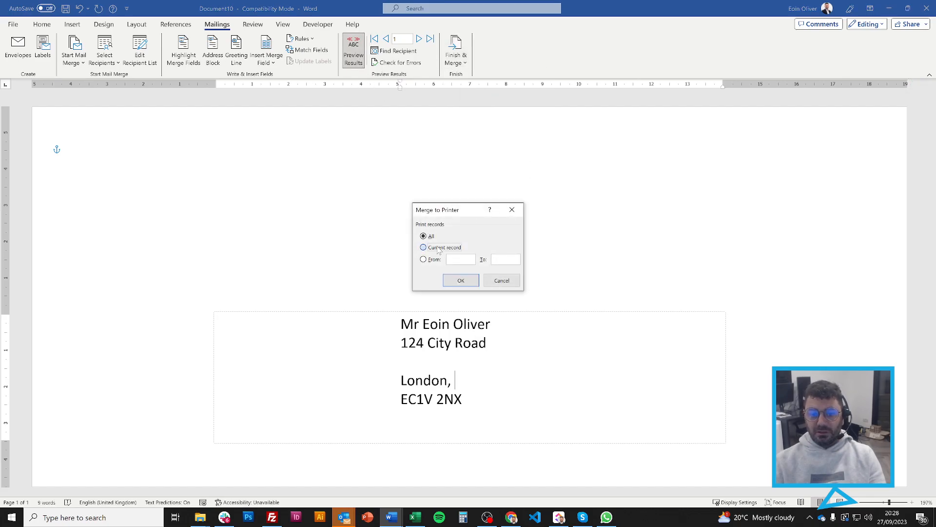
click(423, 248)
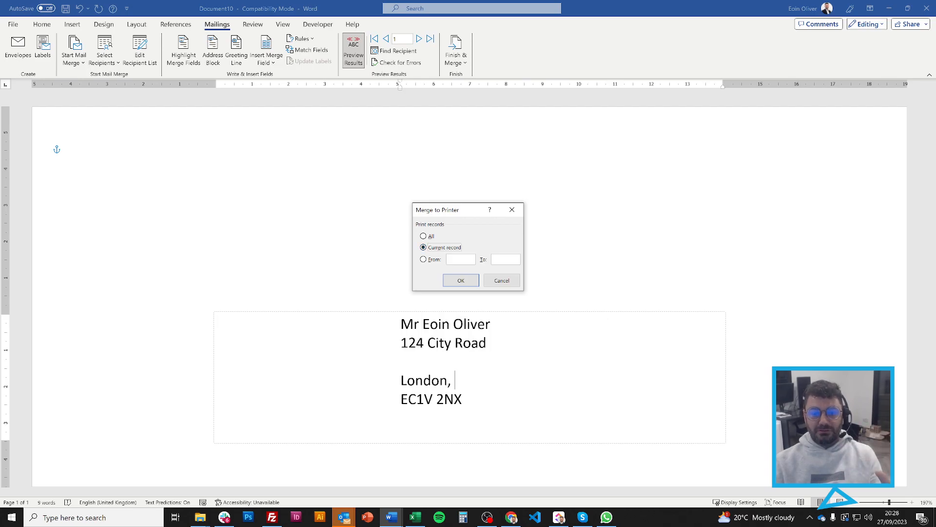
click(460, 280)
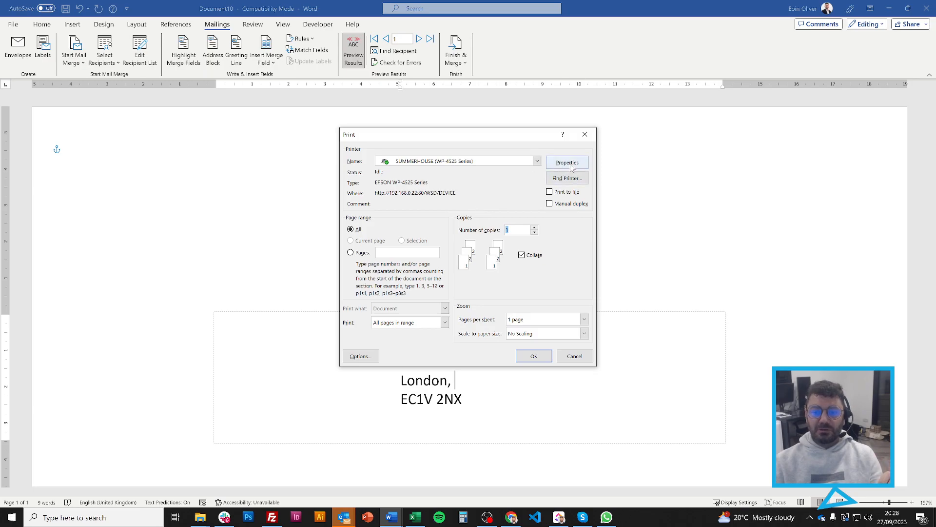
Step: Review the printer's Properties, then send the current envelope to the printer
click(567, 162)
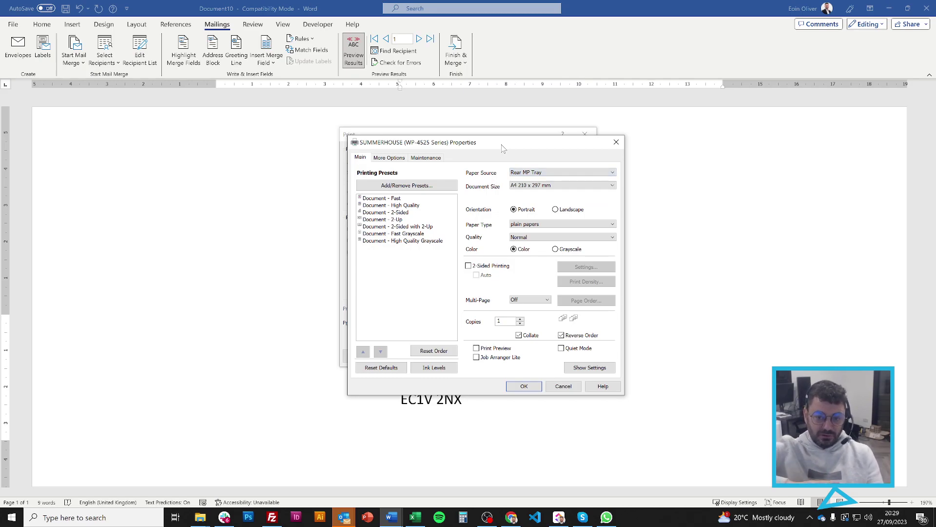
mouse_move(461, 193)
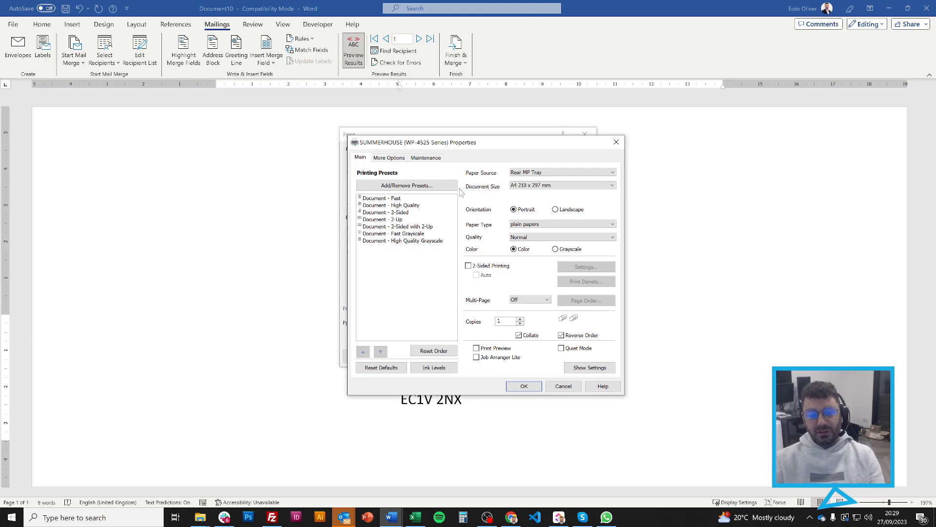
mouse_move(532, 345)
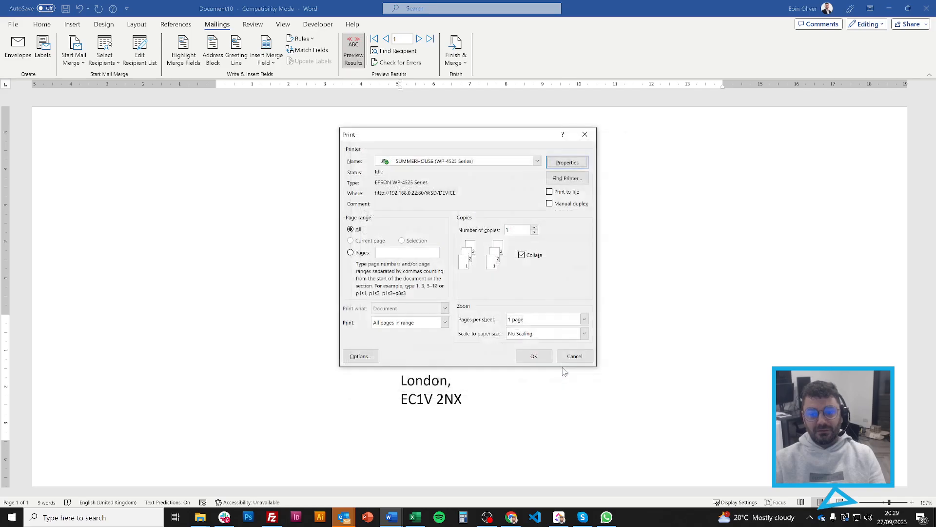
click(574, 356)
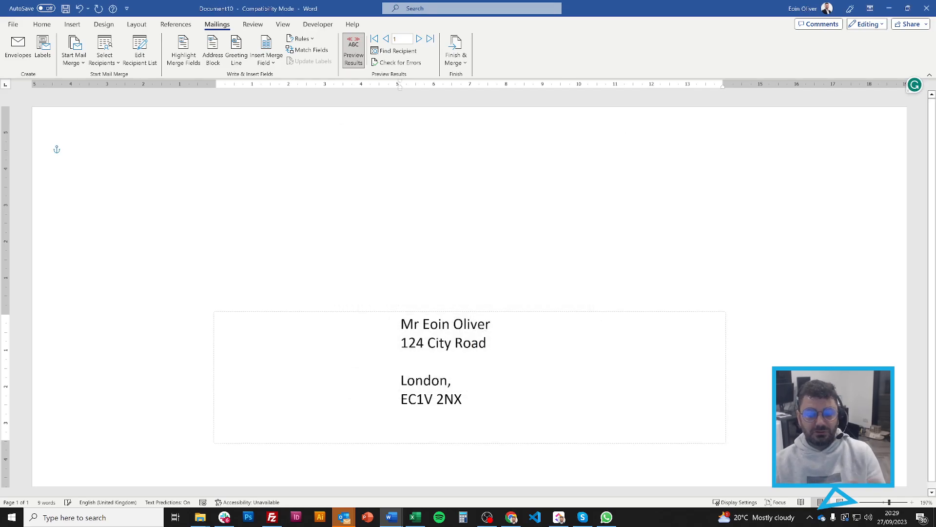
click(455, 381)
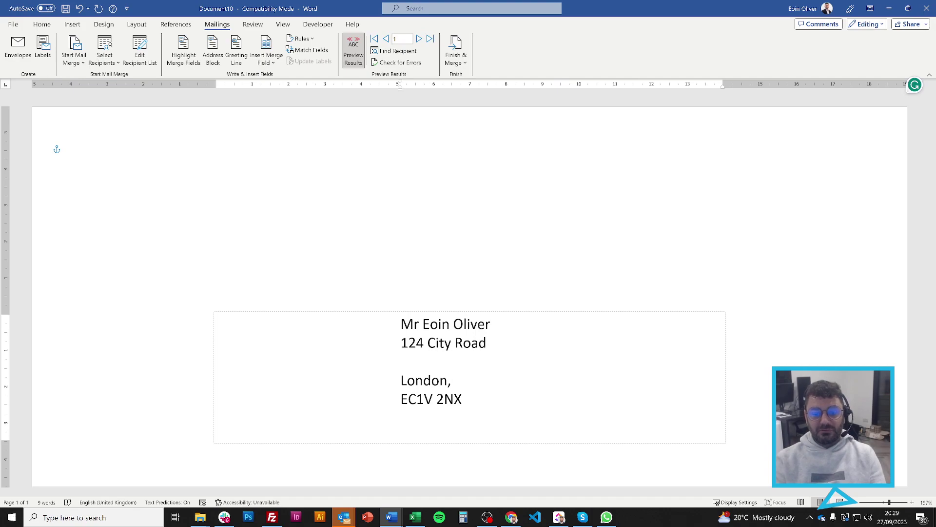
click(456, 380)
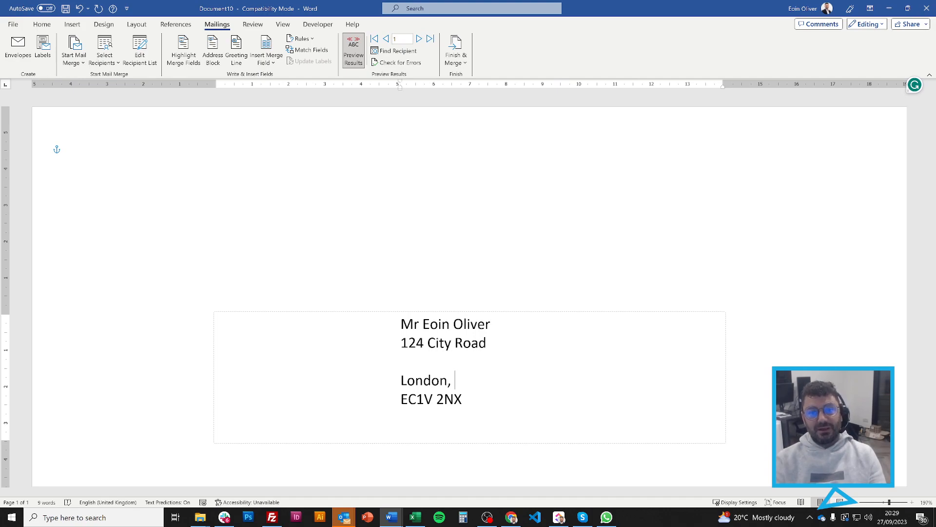